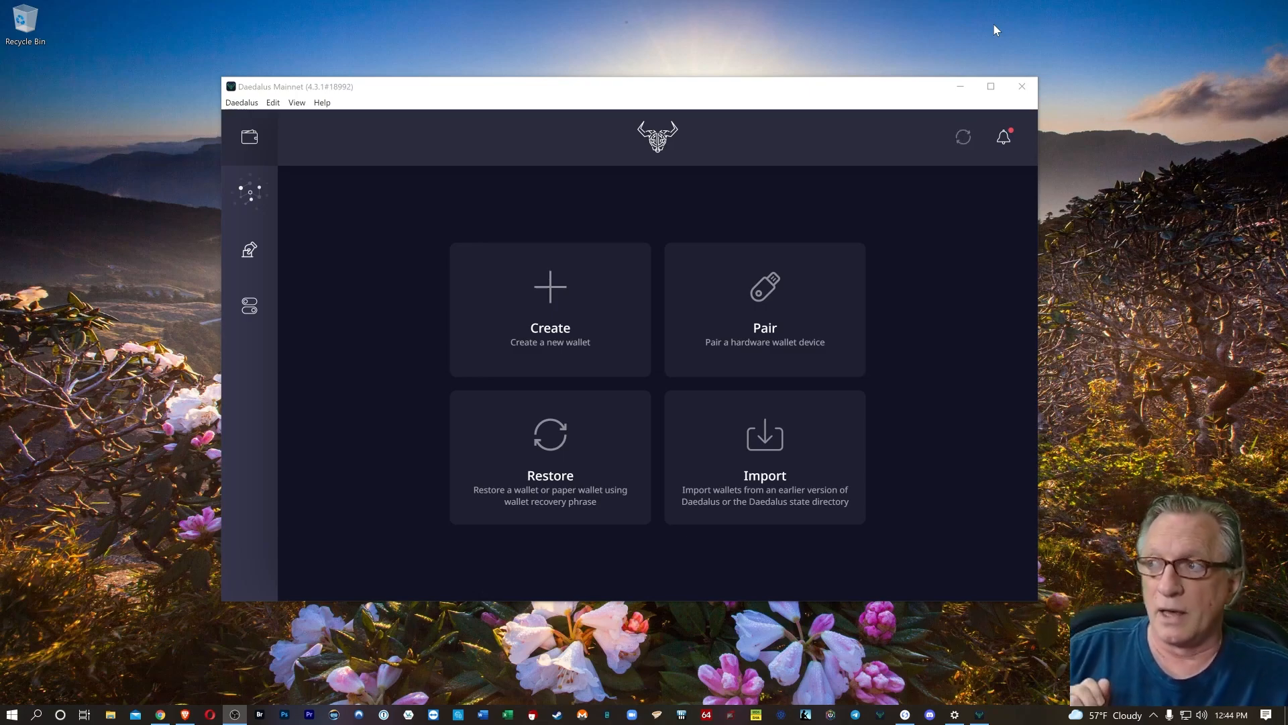
mouse_move(684, 284)
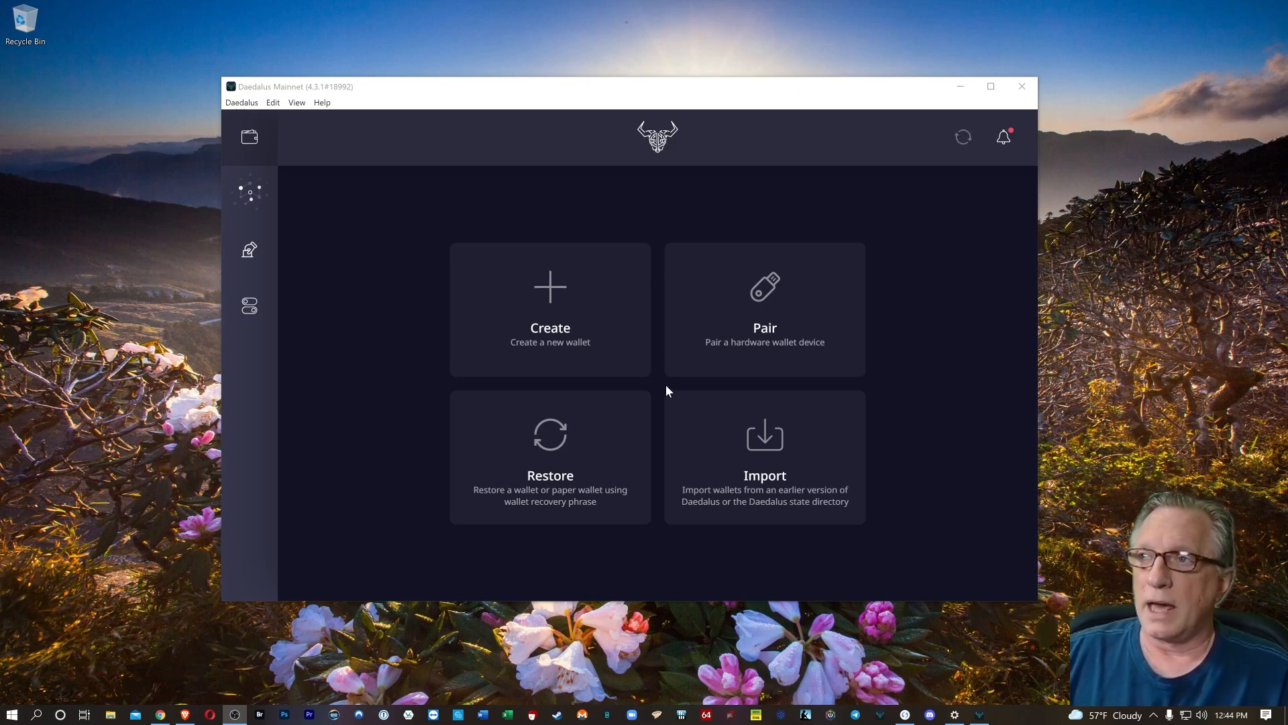
mouse_move(555, 357)
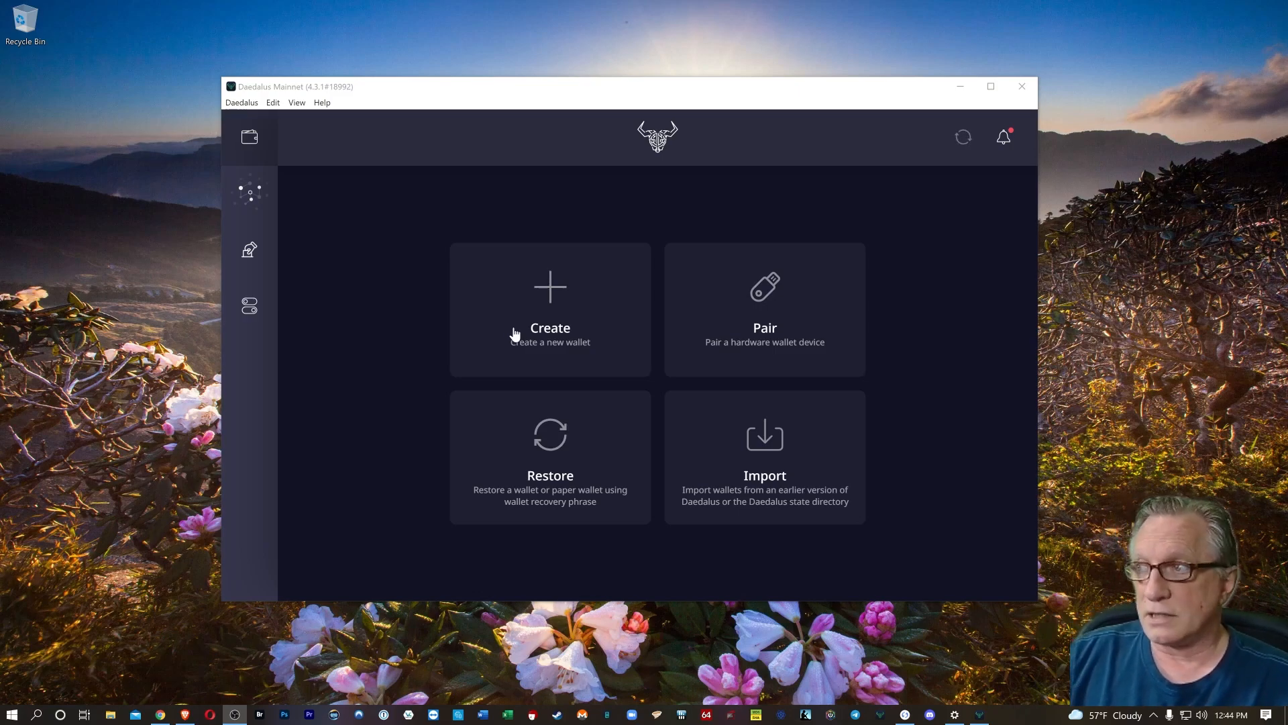
mouse_move(764, 309)
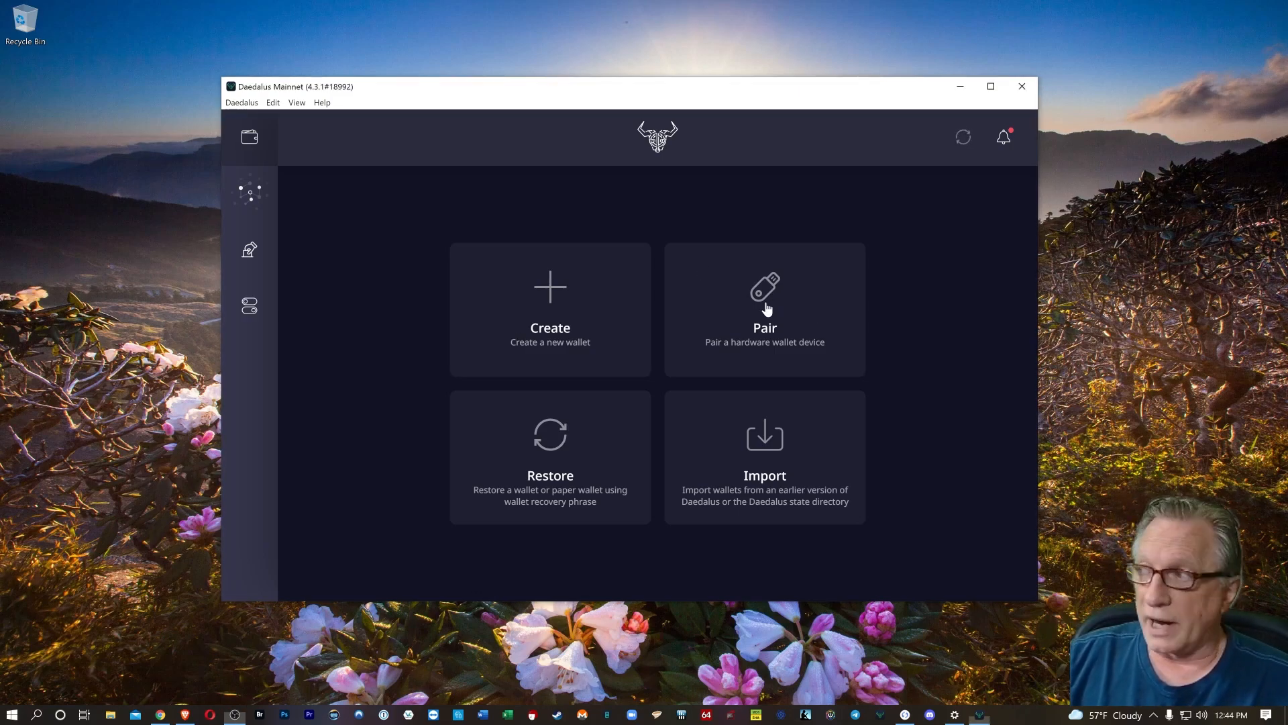
Dismiss the failed hardware pairing and read the forum reply about deleting the Daedalus state directory
click(764, 309)
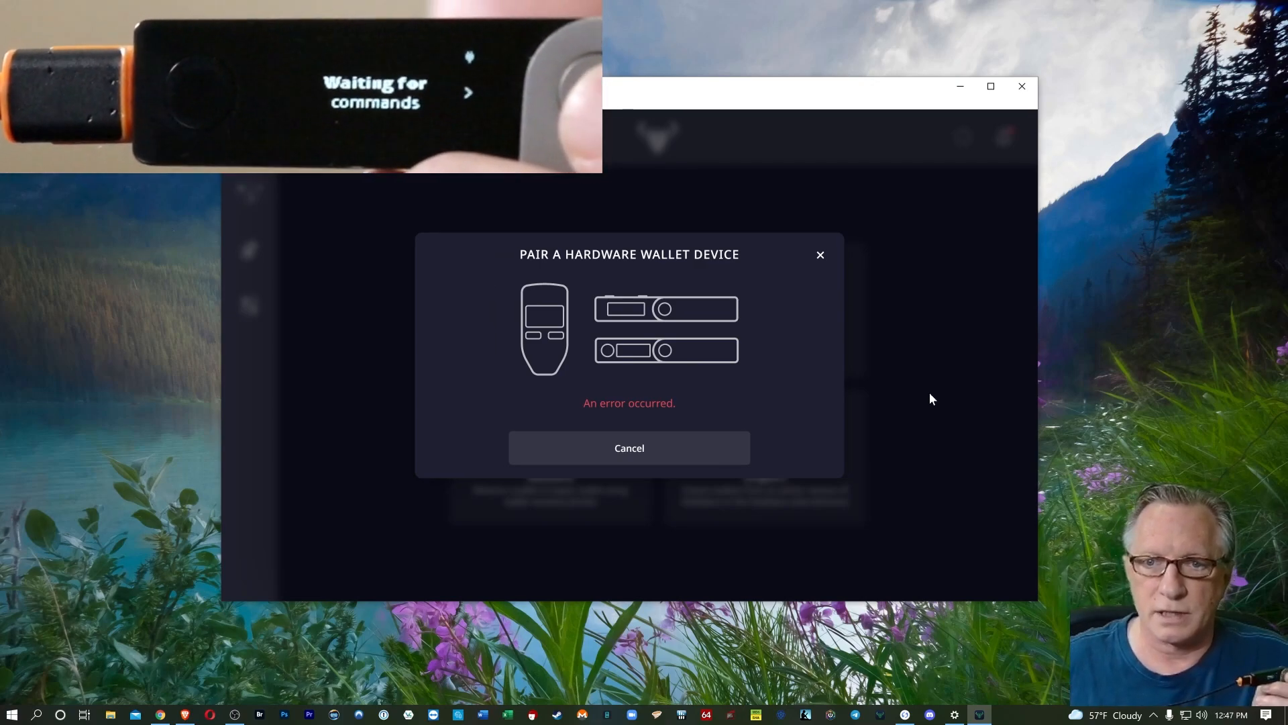
mouse_move(824, 317)
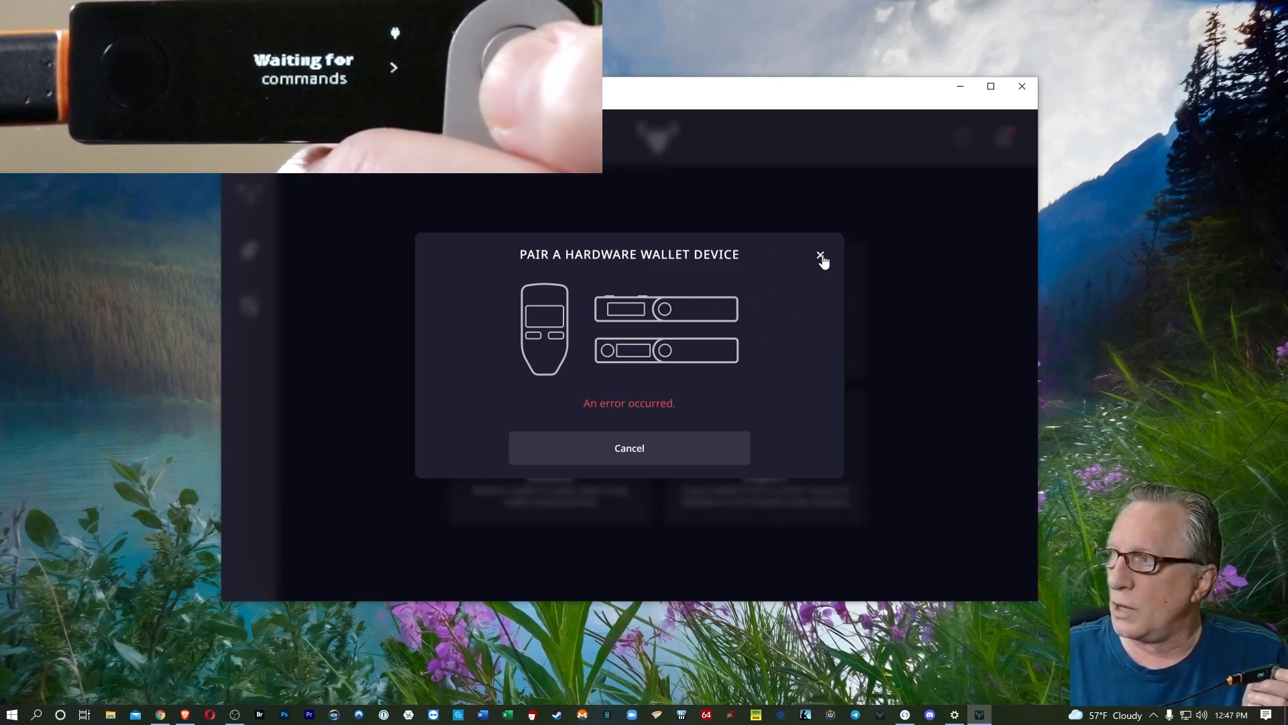
click(818, 255)
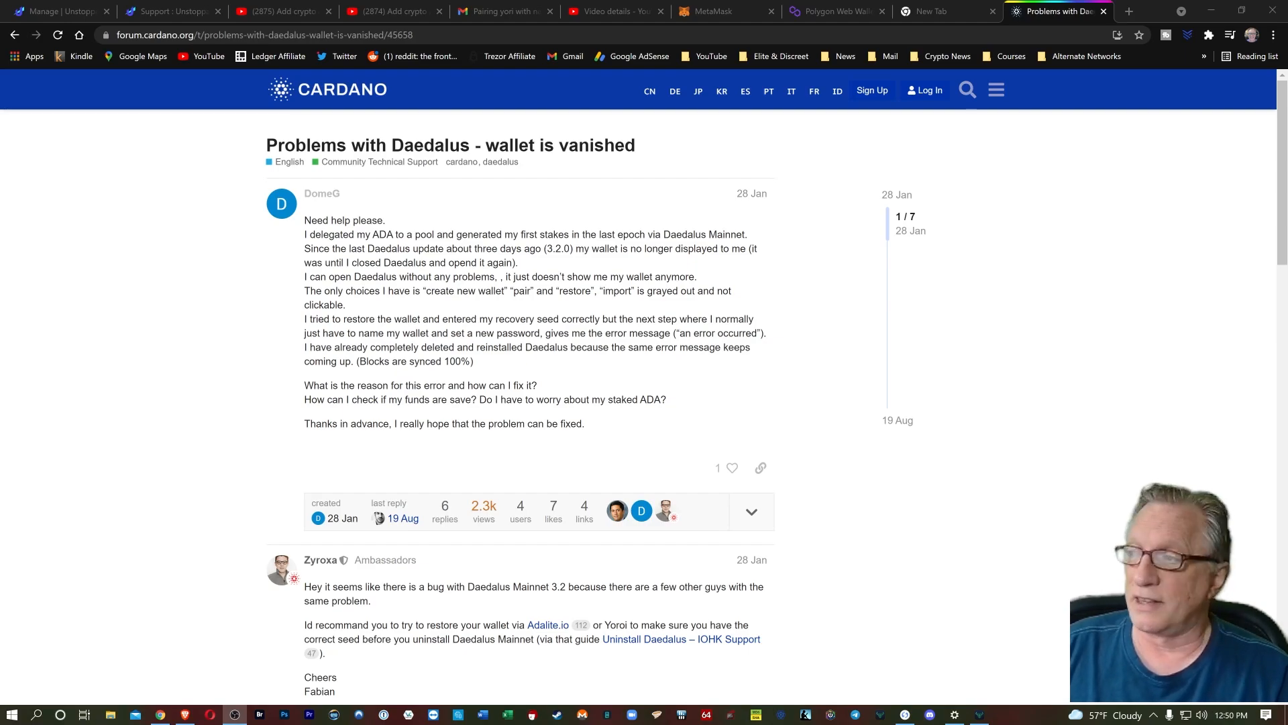
scroll(down, 3)
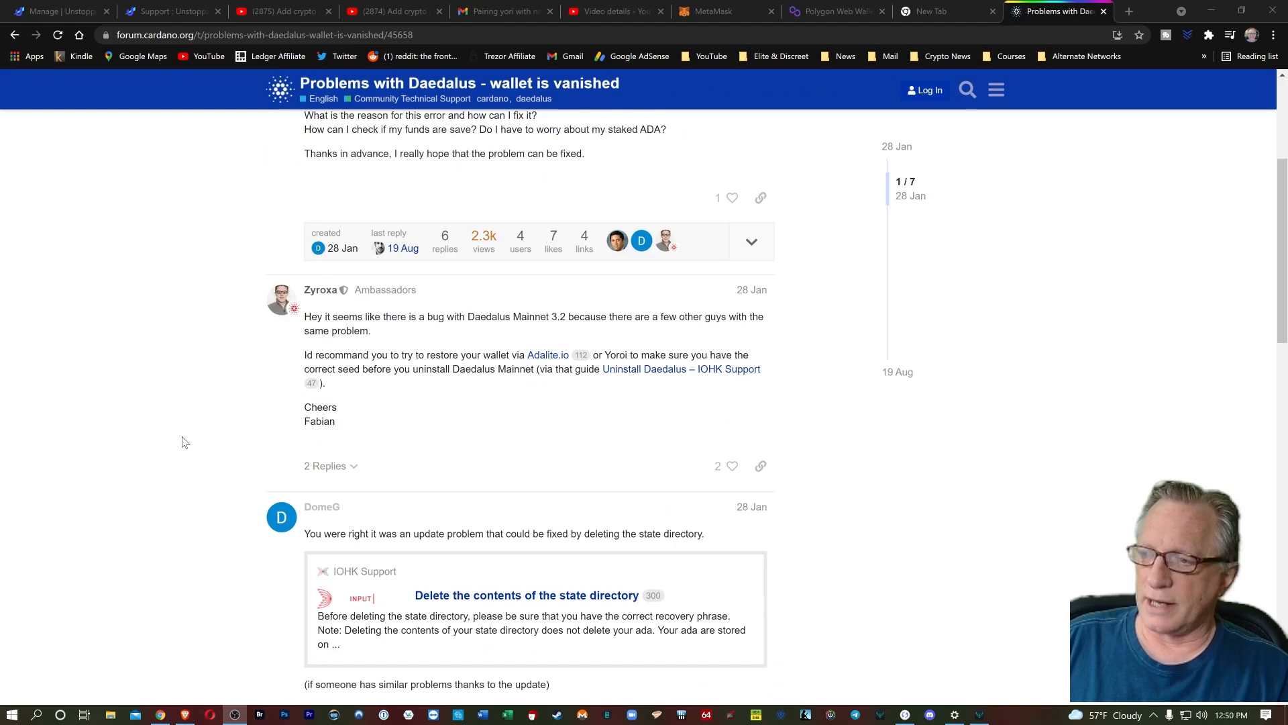
scroll(down, 3)
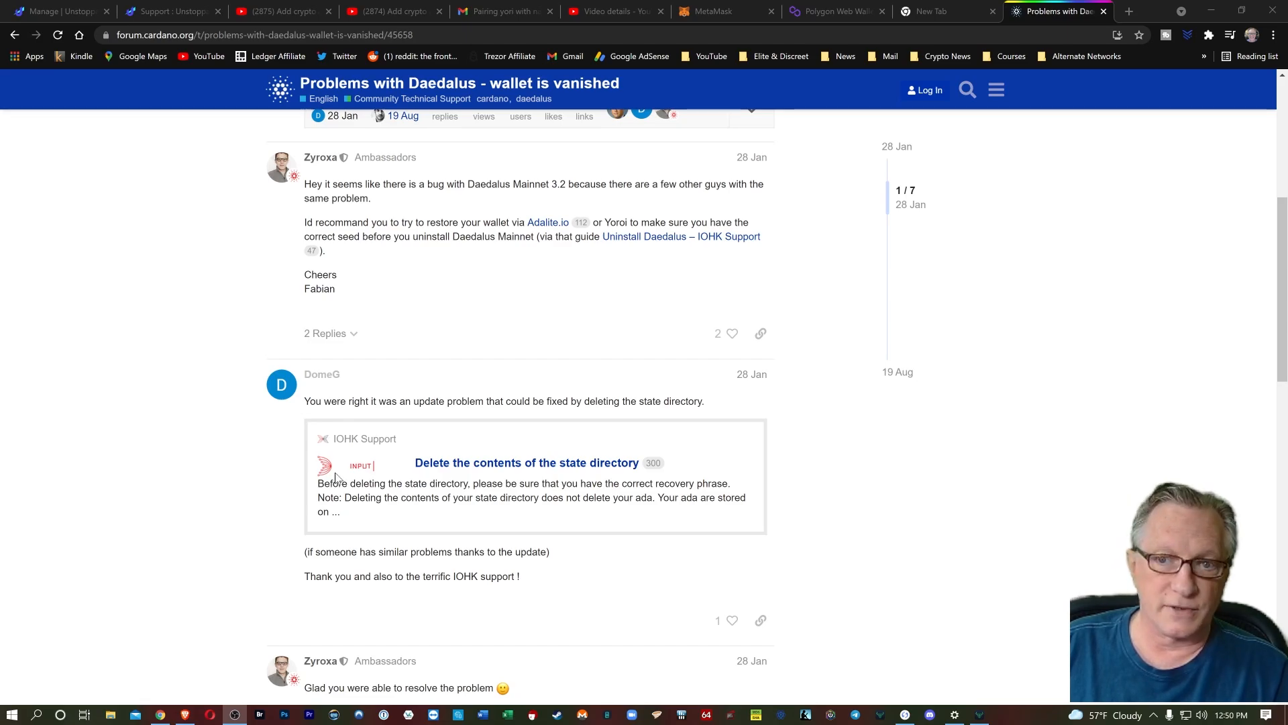
mouse_move(233, 458)
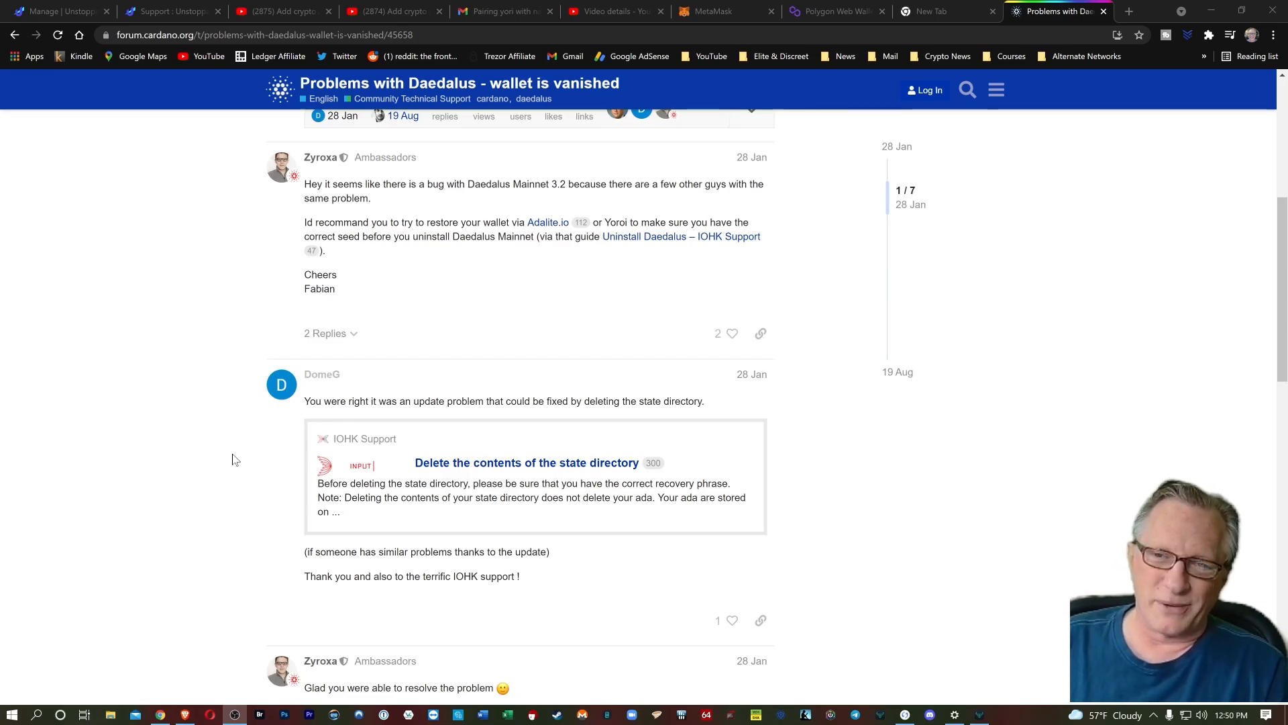
mouse_move(215, 434)
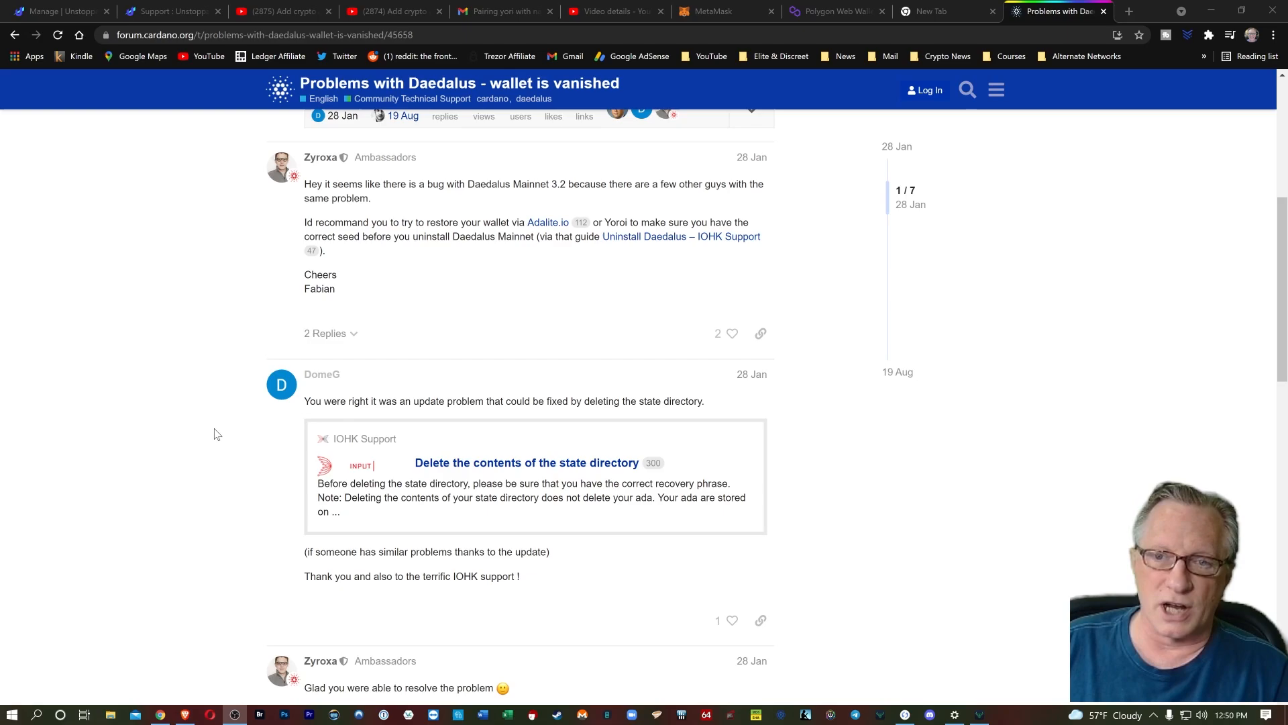
mouse_move(179, 408)
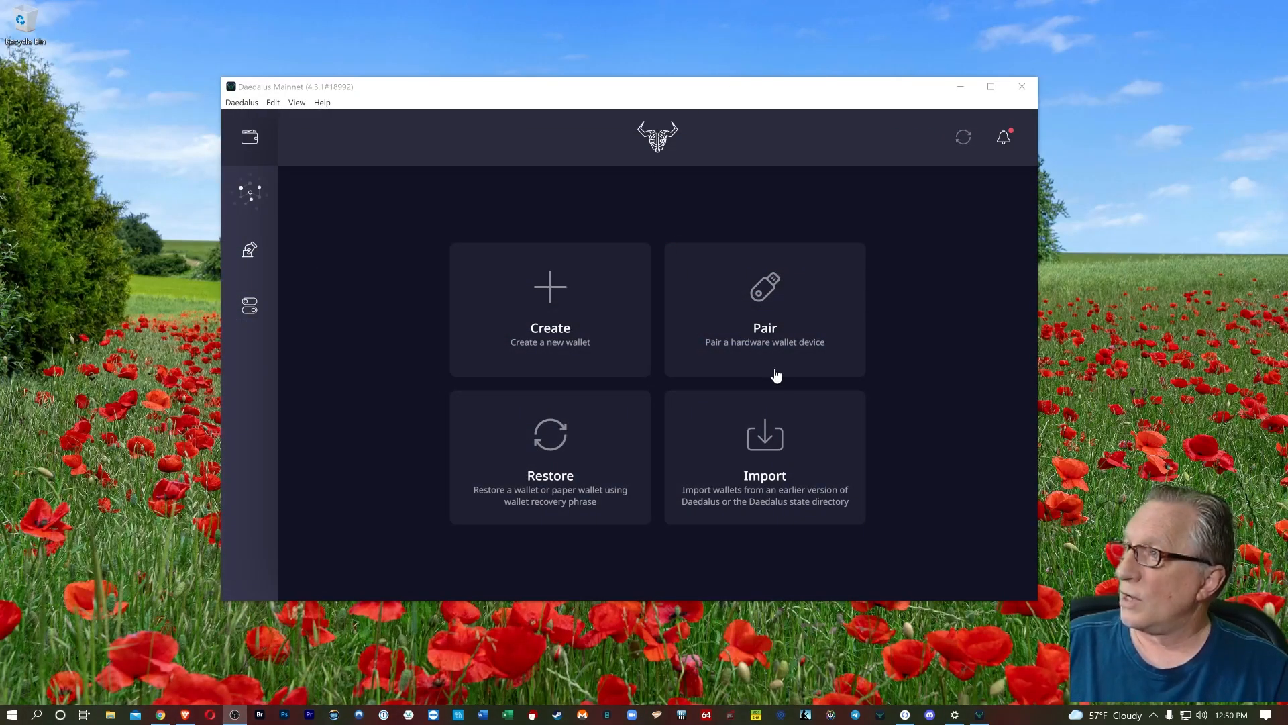
mouse_move(267, 98)
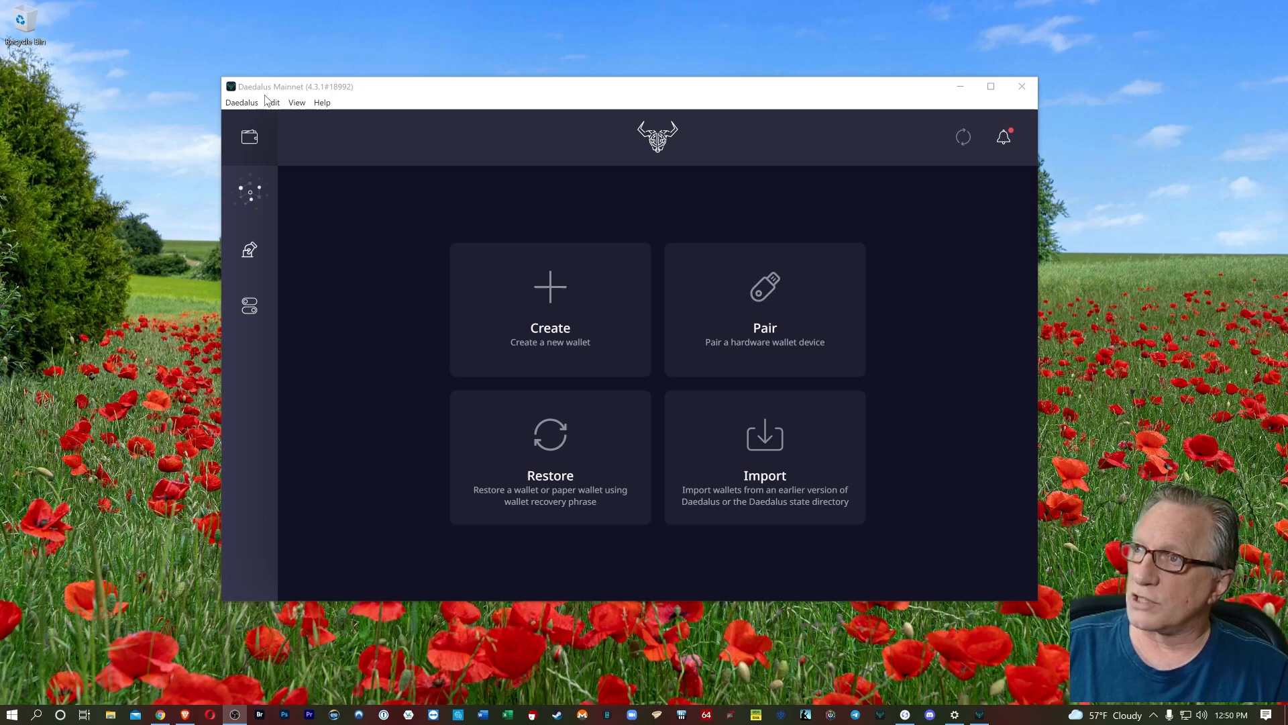
mouse_move(310, 97)
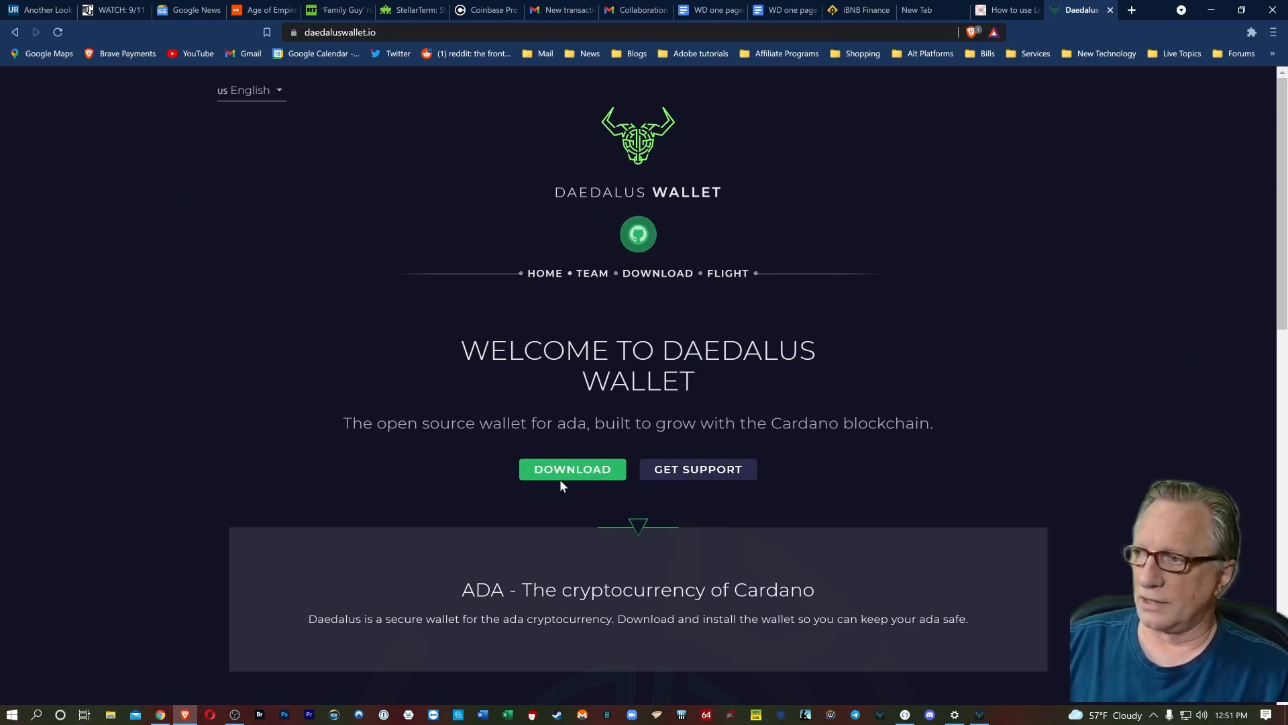
Check the download page lists Daedalus 4.3.1 for Windows, then minimize the browser
click(572, 468)
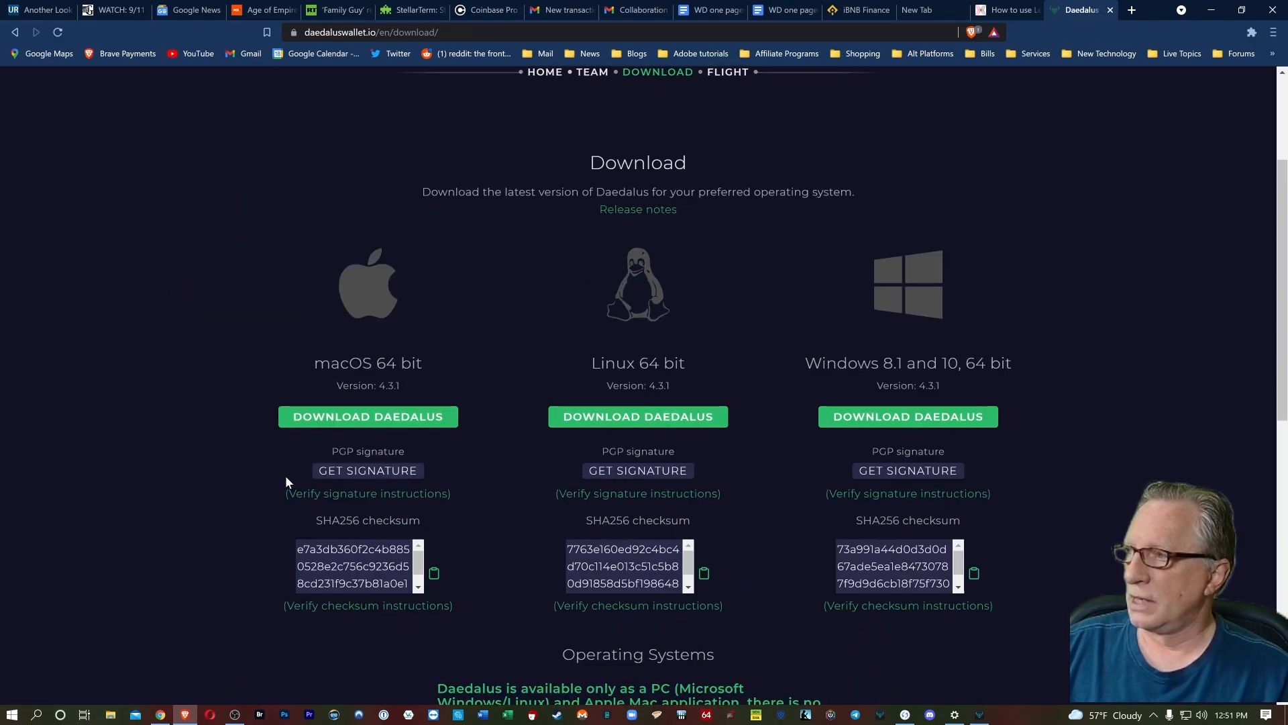
scroll(down, 3)
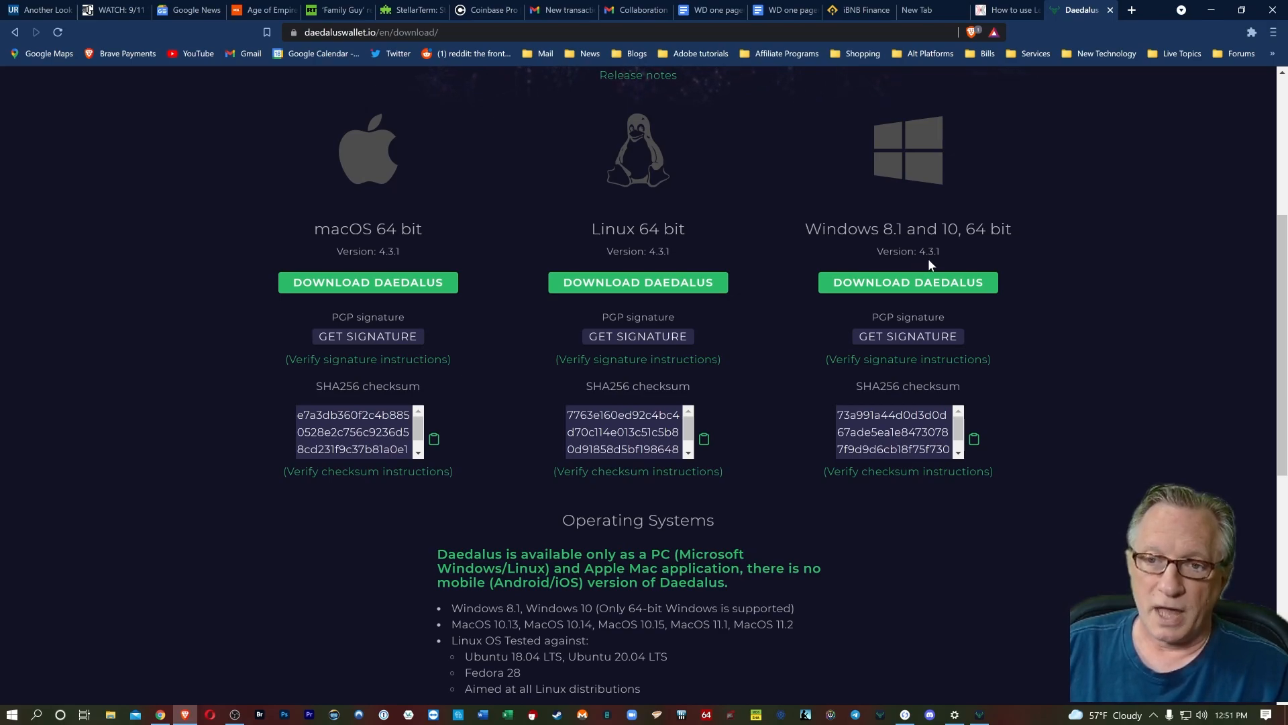
mouse_move(957, 255)
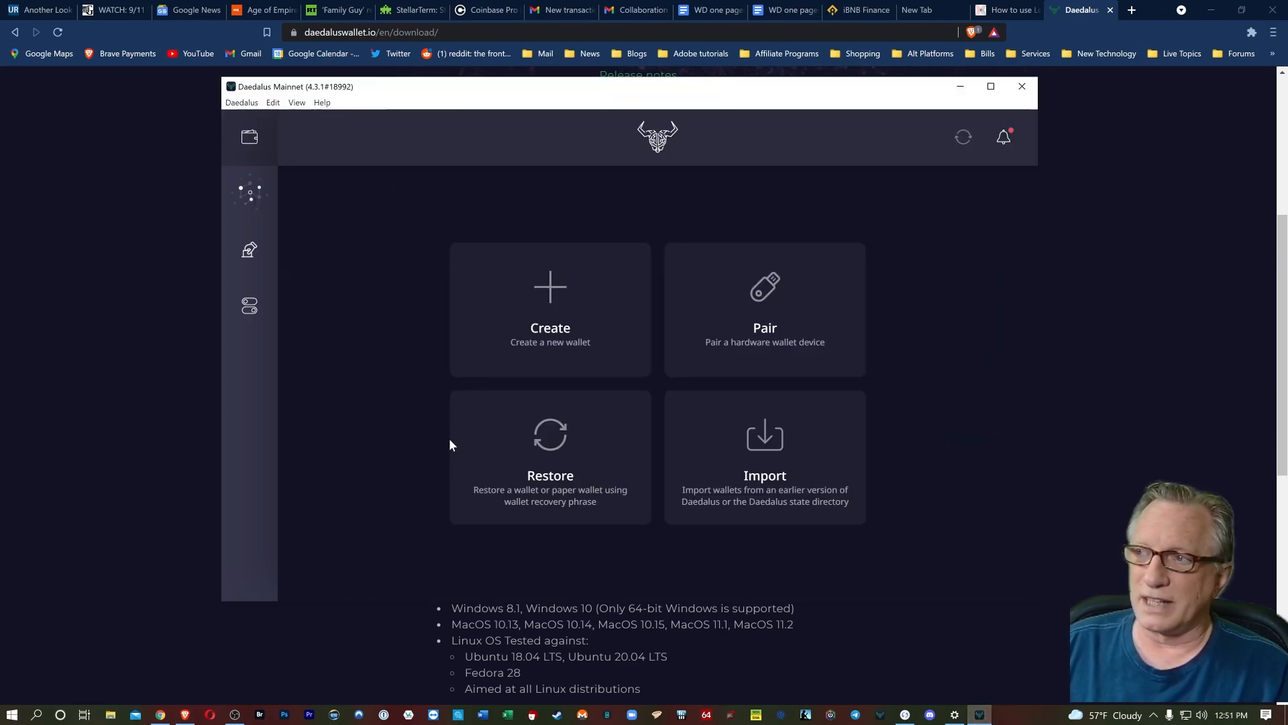
mouse_move(560, 201)
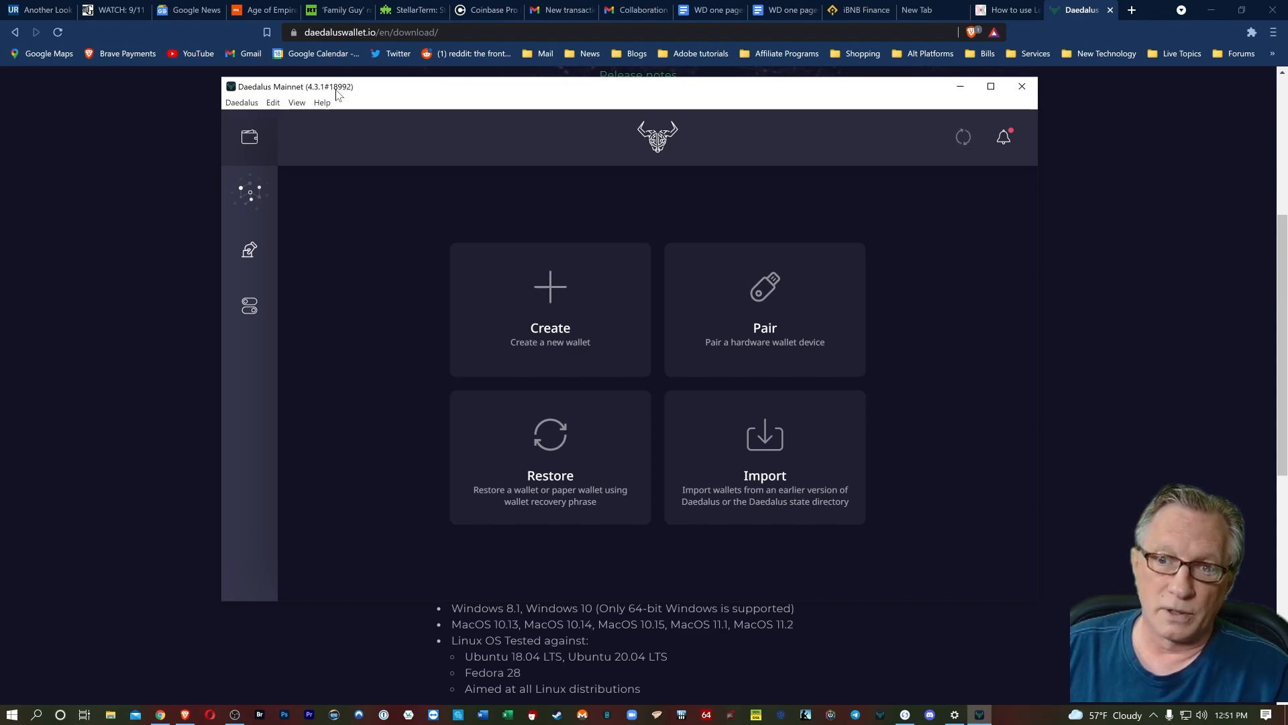
click(1021, 86)
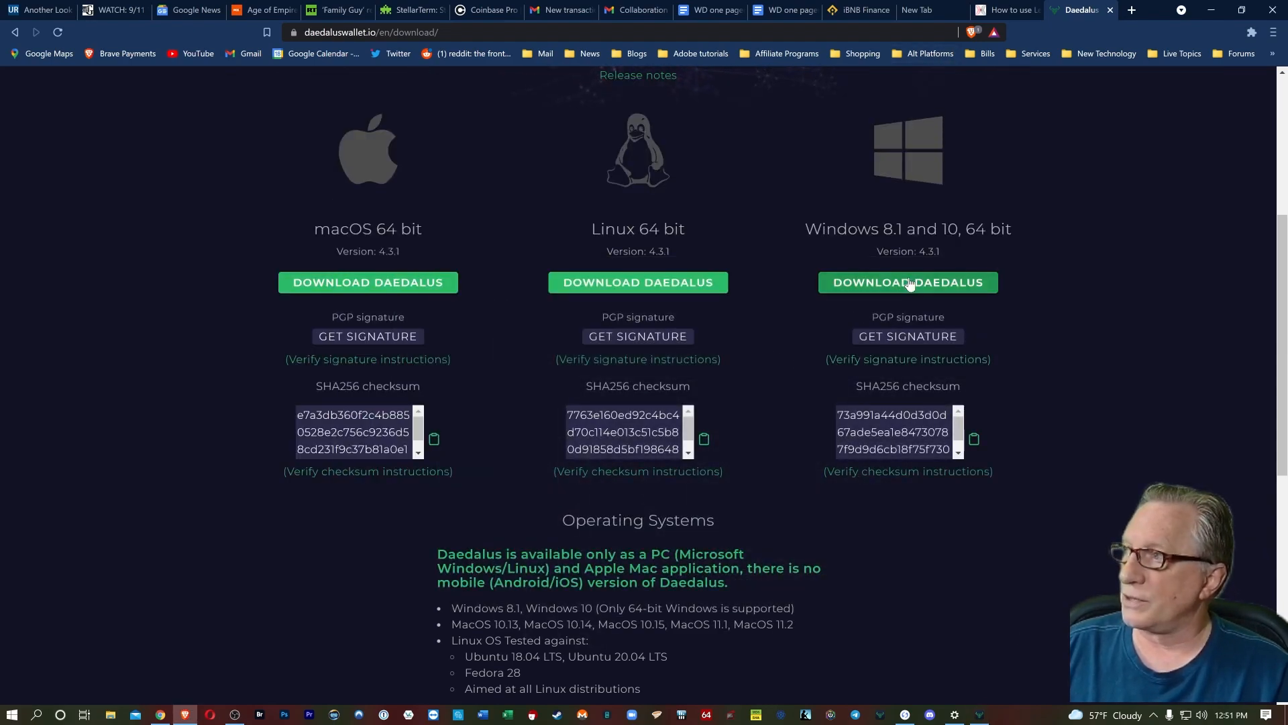
mouse_move(902, 273)
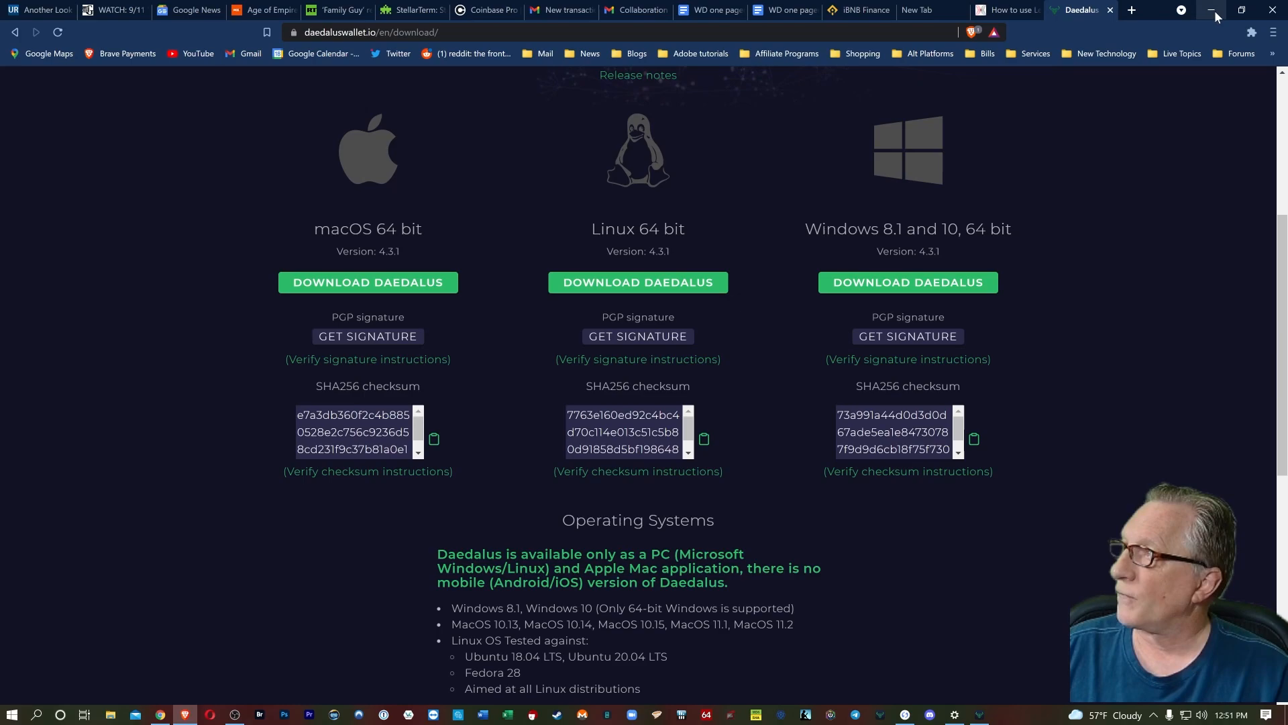
mouse_move(1213, 15)
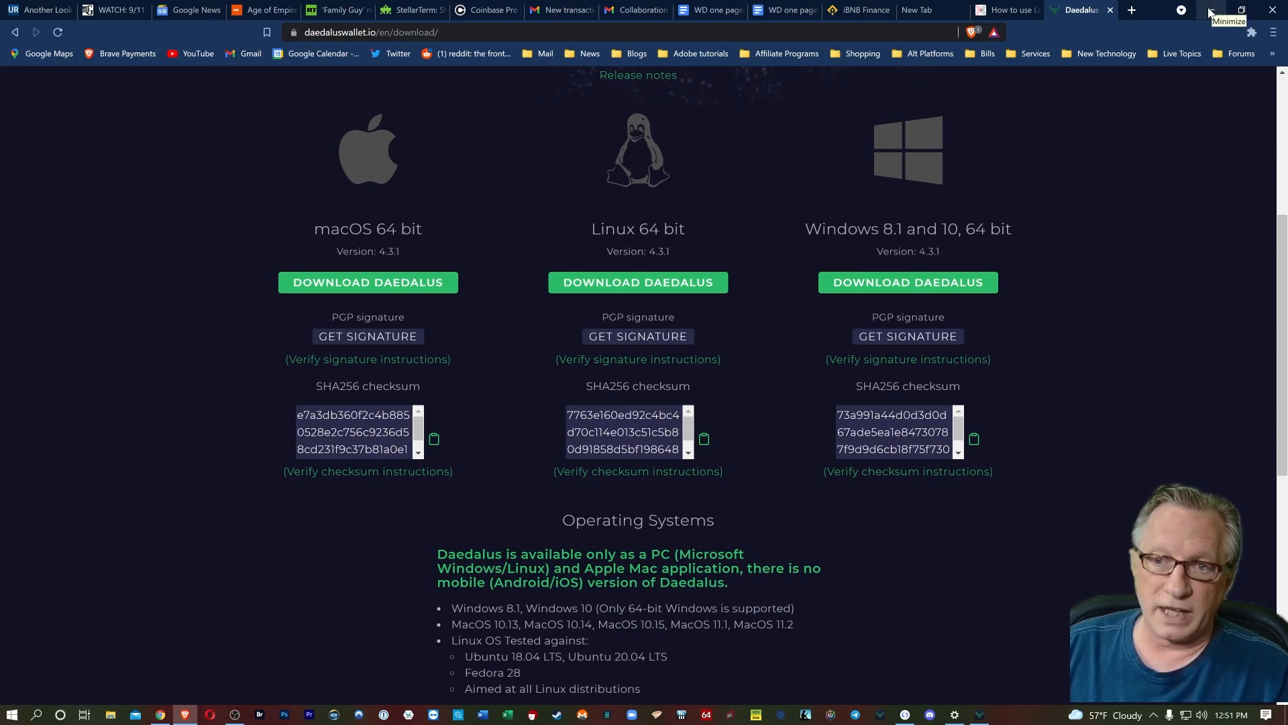
click(1208, 9)
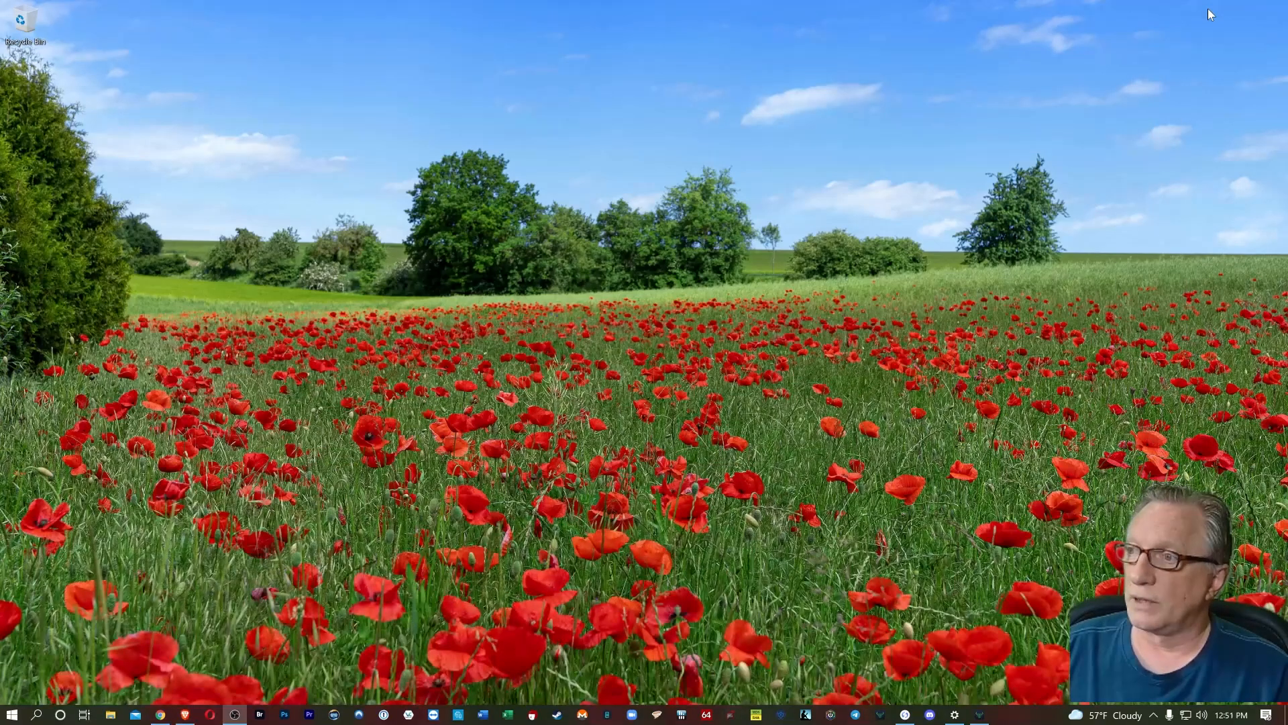
mouse_move(380, 510)
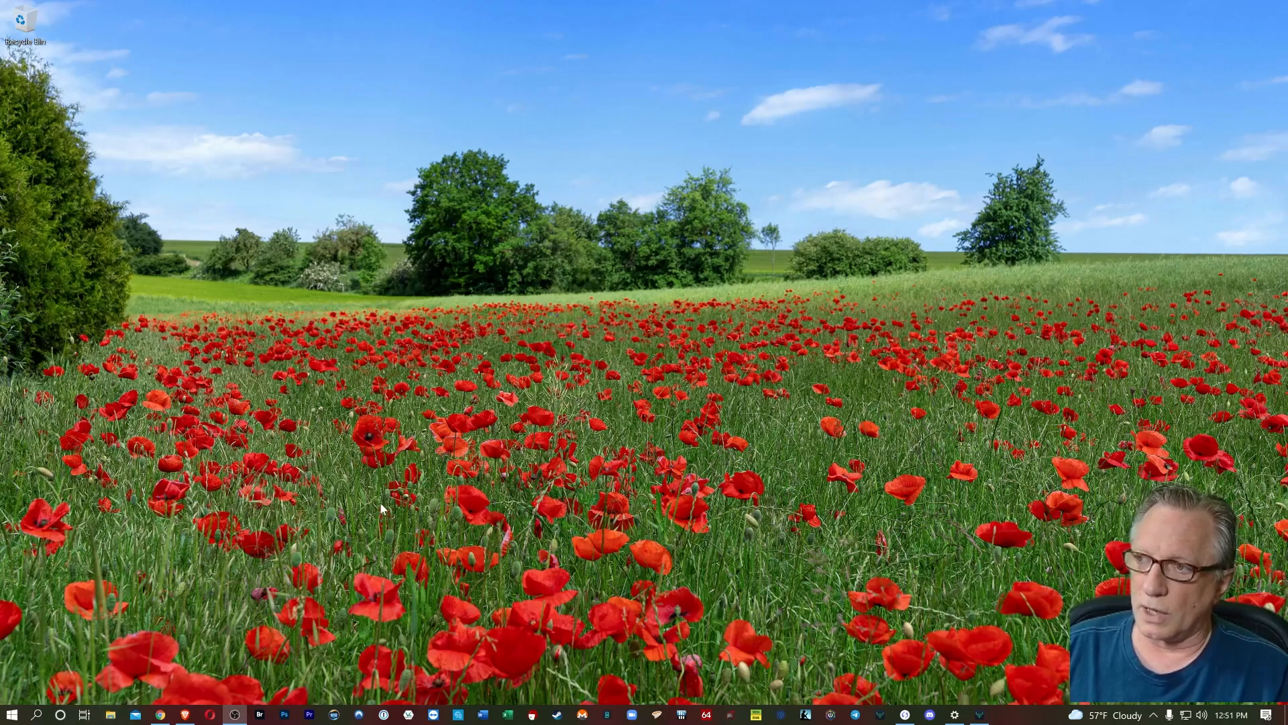
Browse Local Disk (C:) > Users into the personal home folder
click(109, 713)
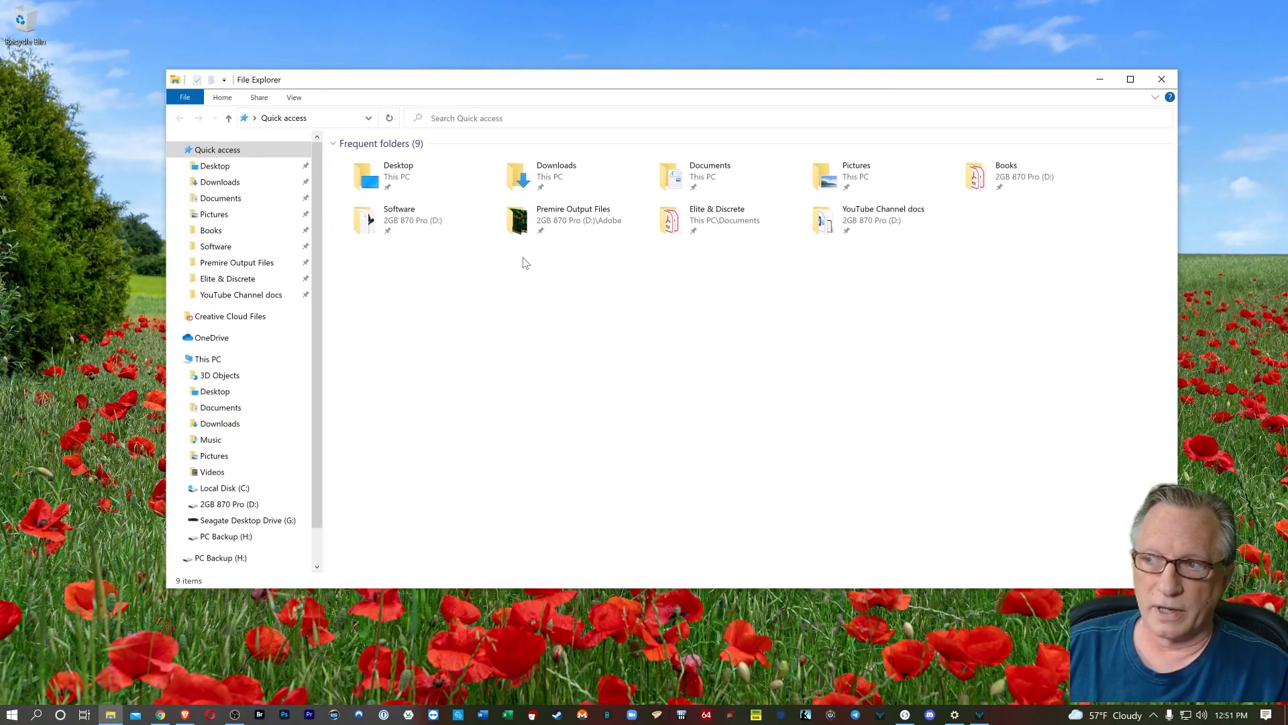
click(224, 487)
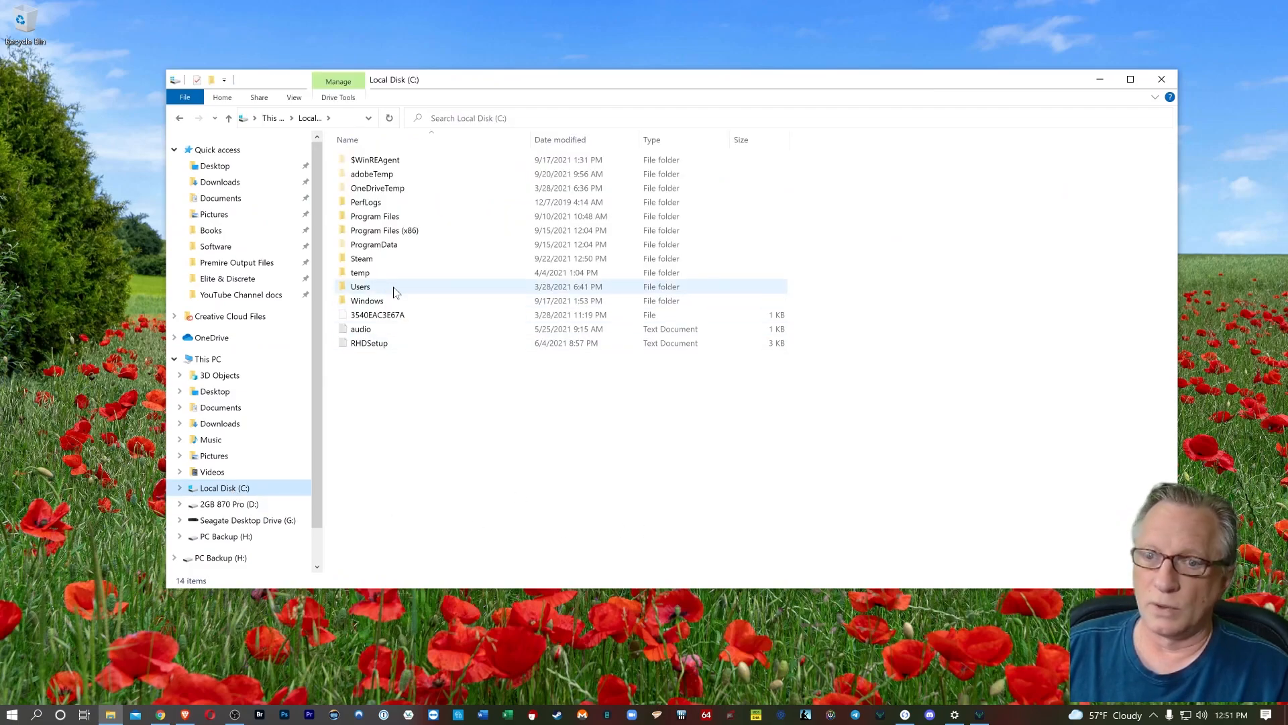
double_click(359, 286)
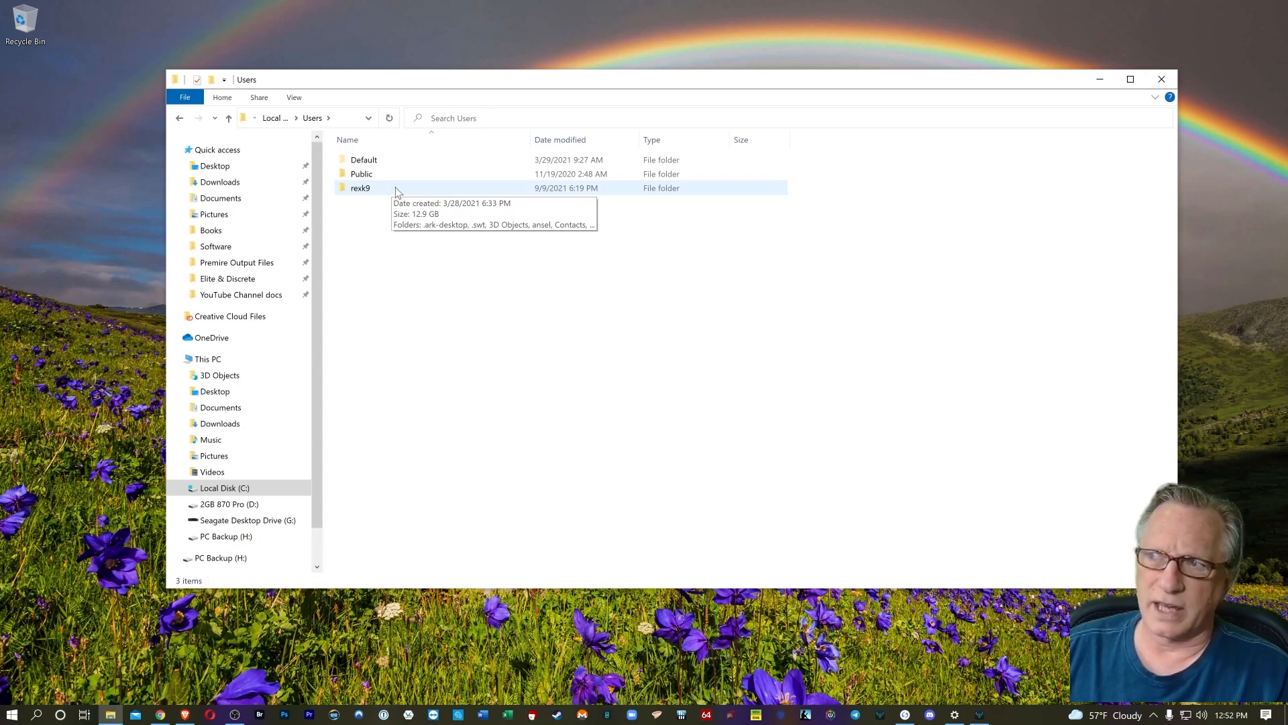
double_click(359, 188)
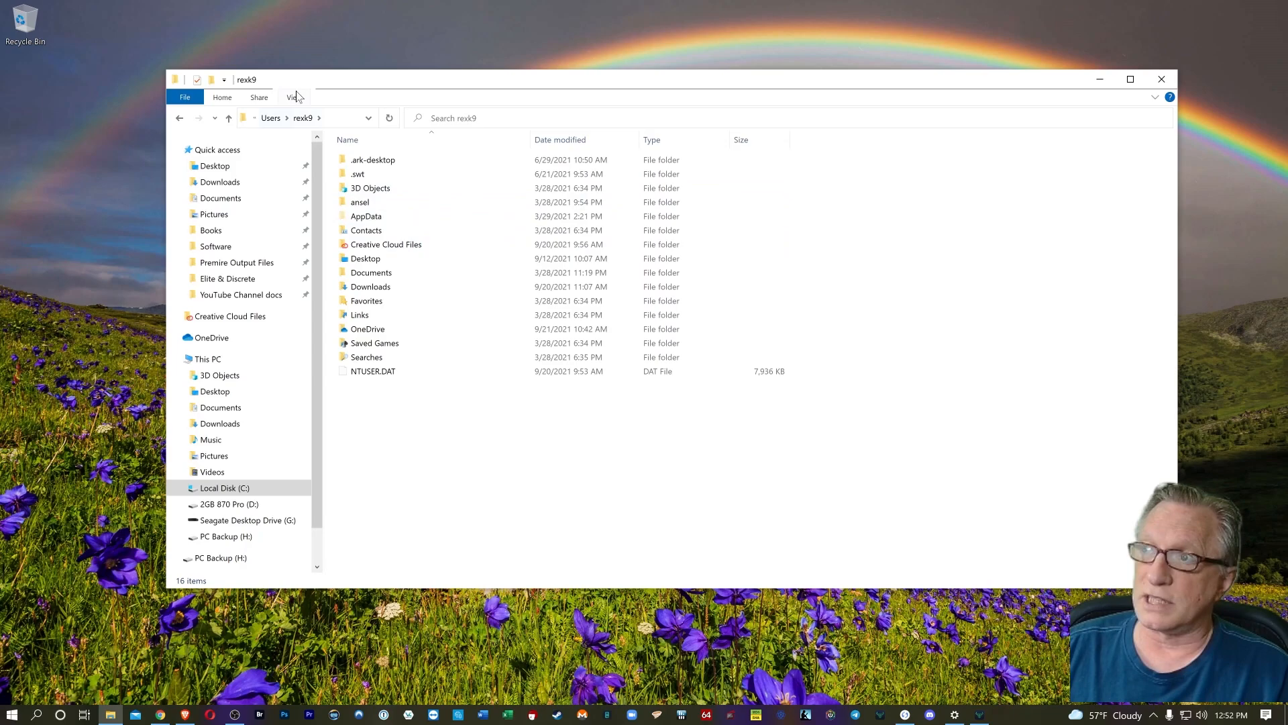
Enable 'Show hidden files, folders, and drives' in Folder Options and enter the AppData folder
click(293, 97)
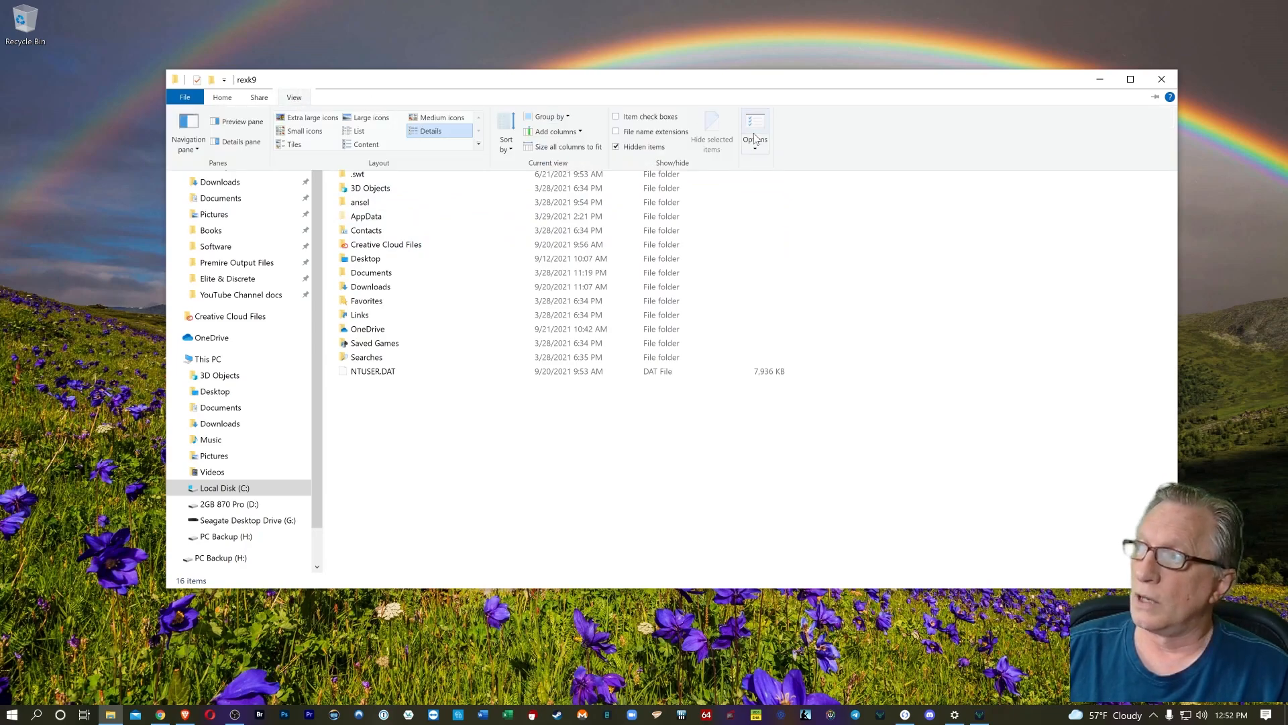
click(753, 129)
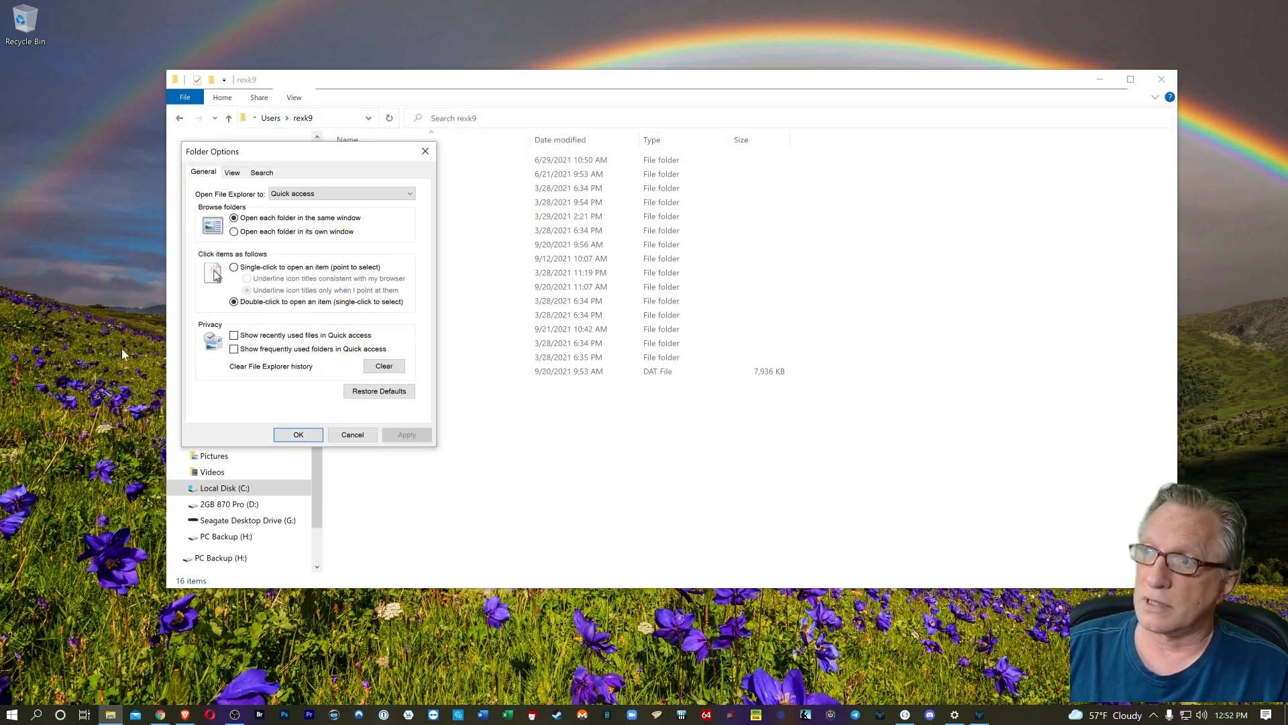
click(233, 173)
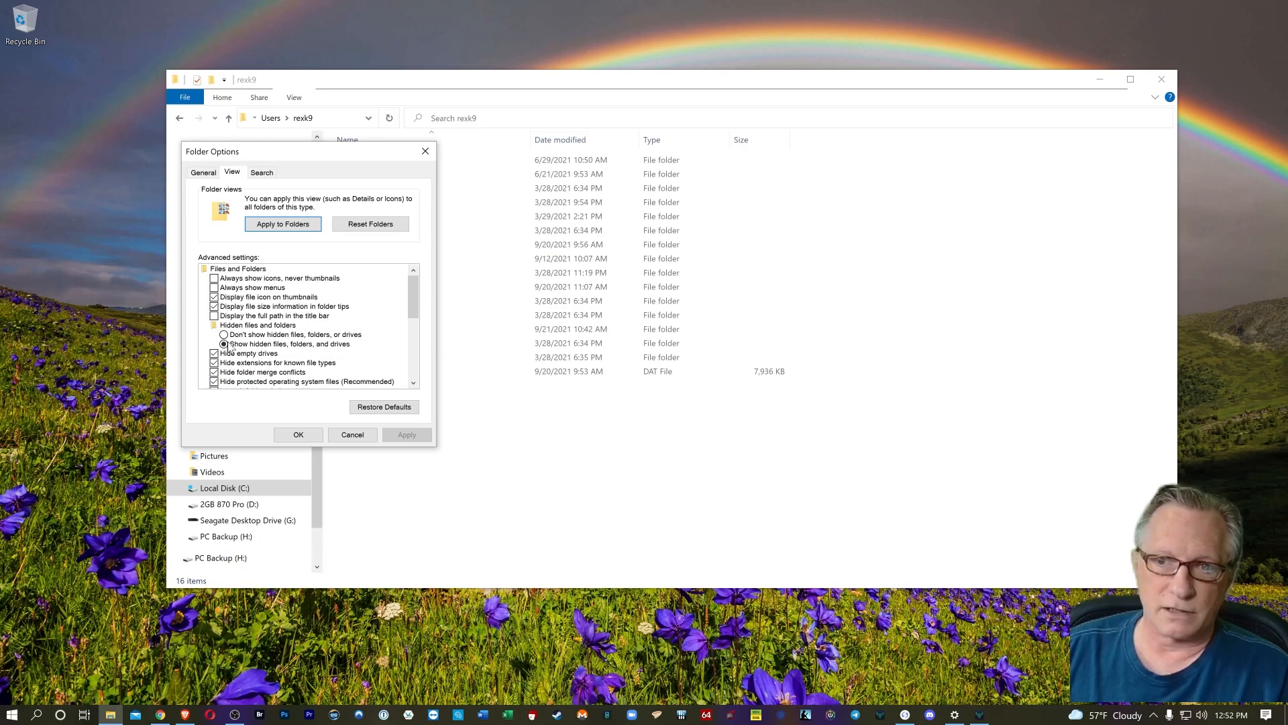
click(298, 434)
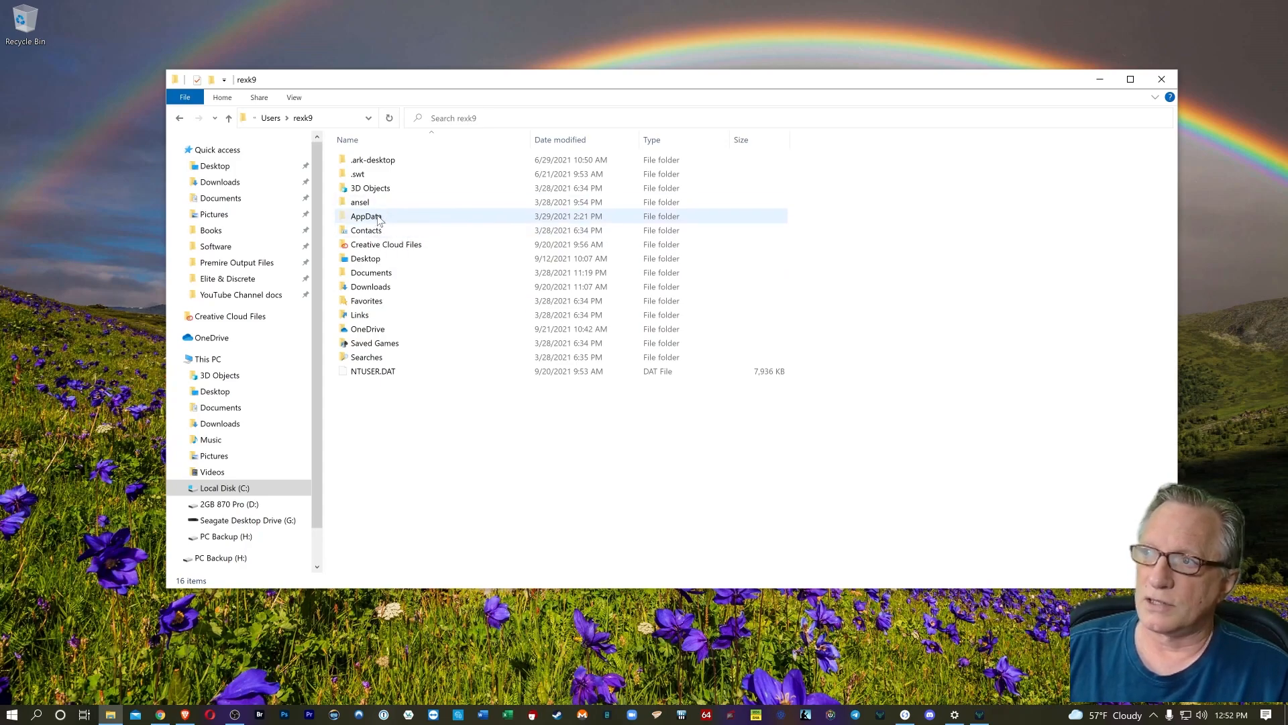
double_click(365, 215)
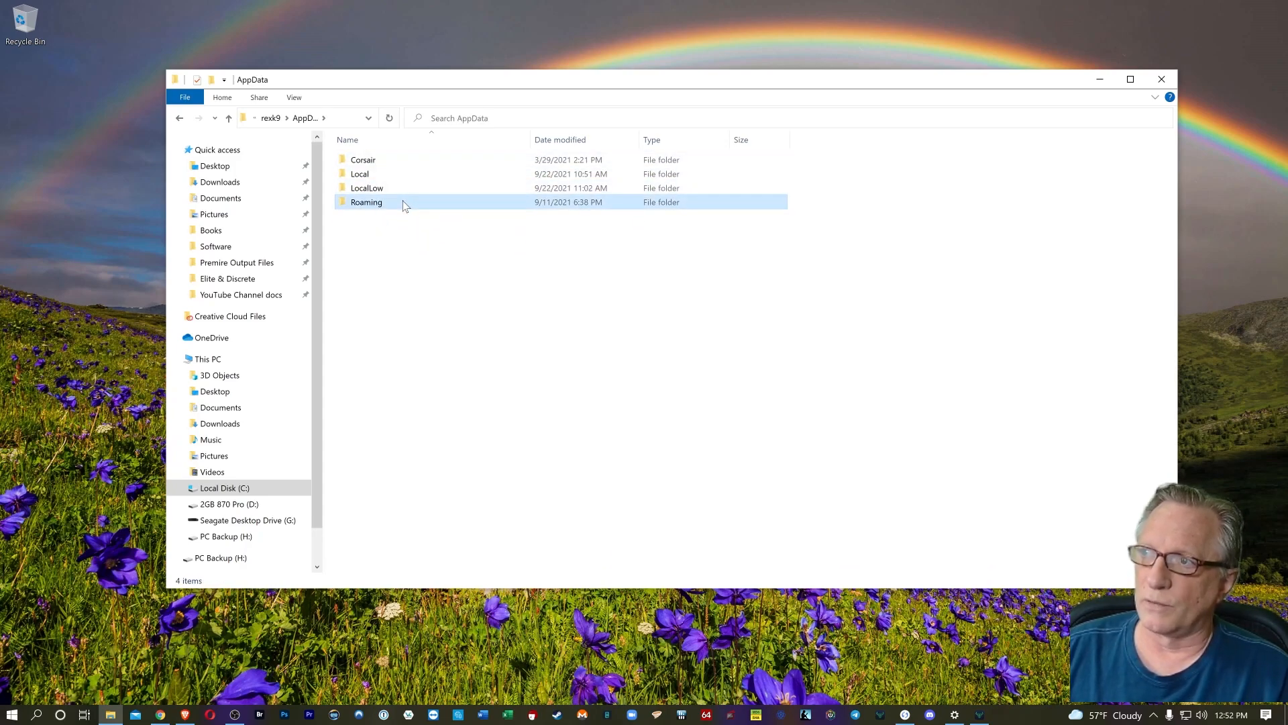
Enter Roaming and bring up the context menu for the Daedalus Mainnet folder
double_click(365, 202)
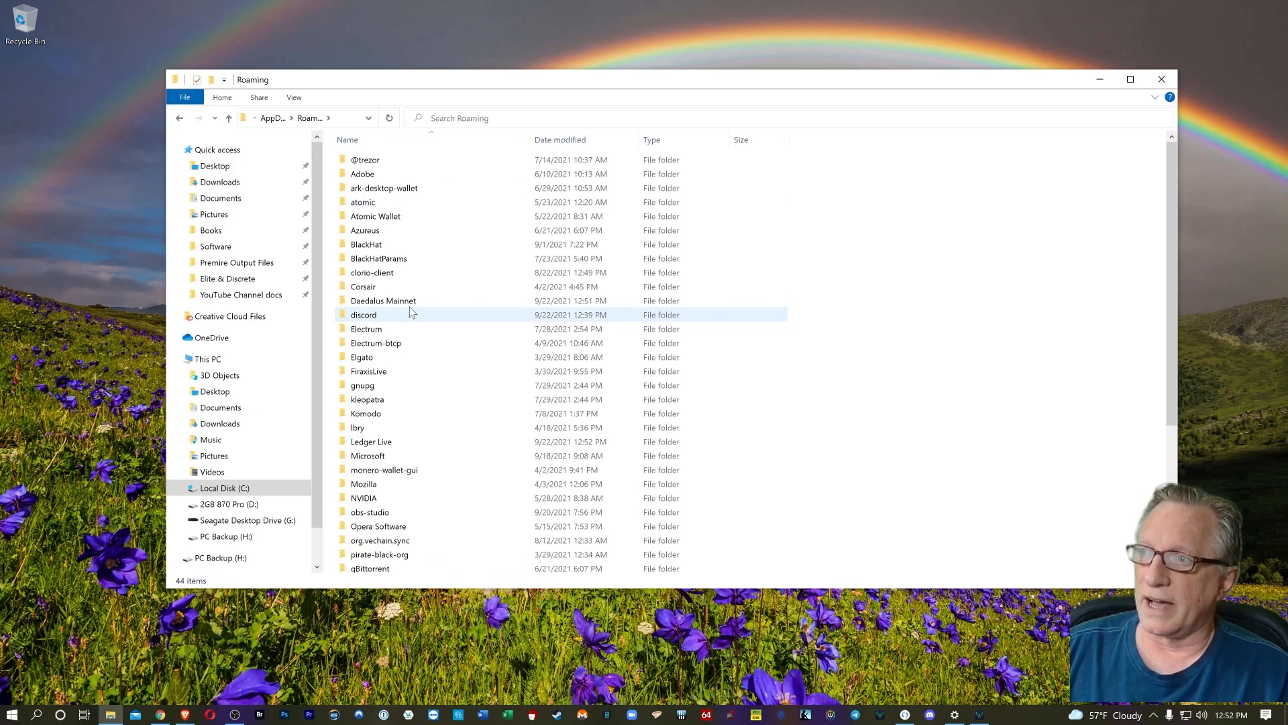
mouse_move(382, 300)
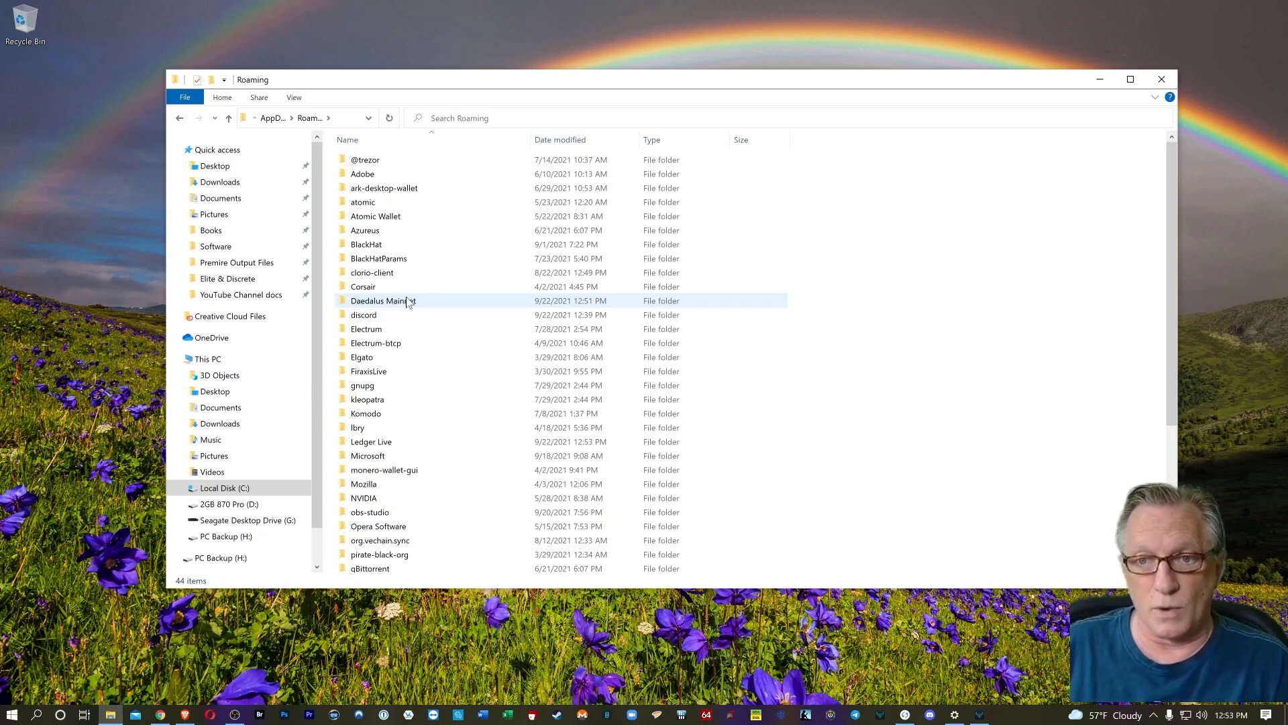
mouse_move(382, 300)
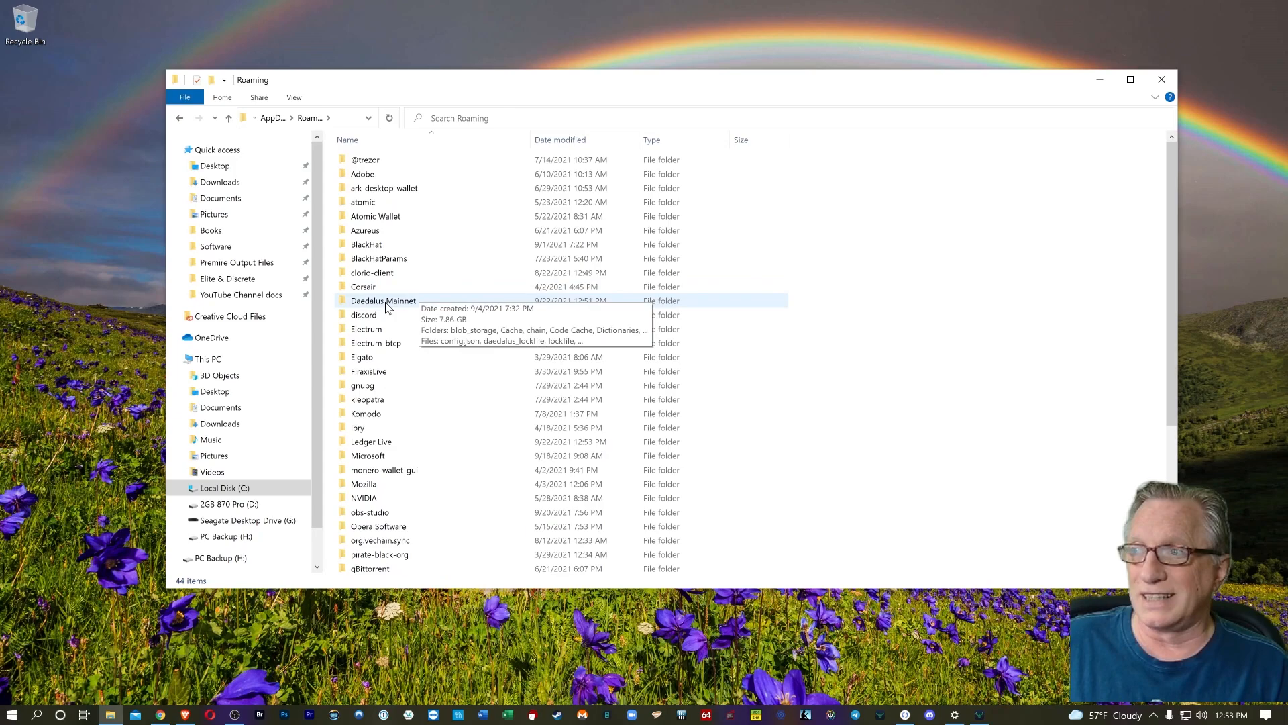
right_click(383, 300)
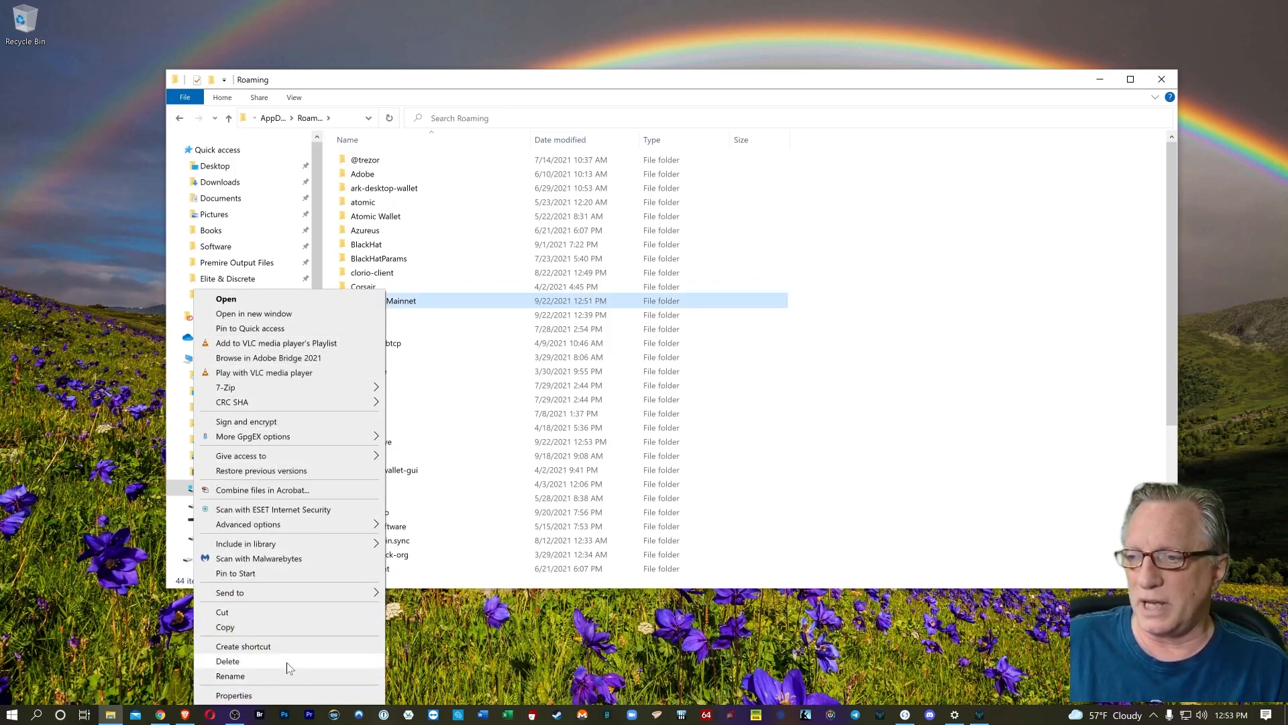
Attempt to delete Daedalus Mainnet, hit Folder In Use, quit Daedalus and cancel the warning
click(228, 660)
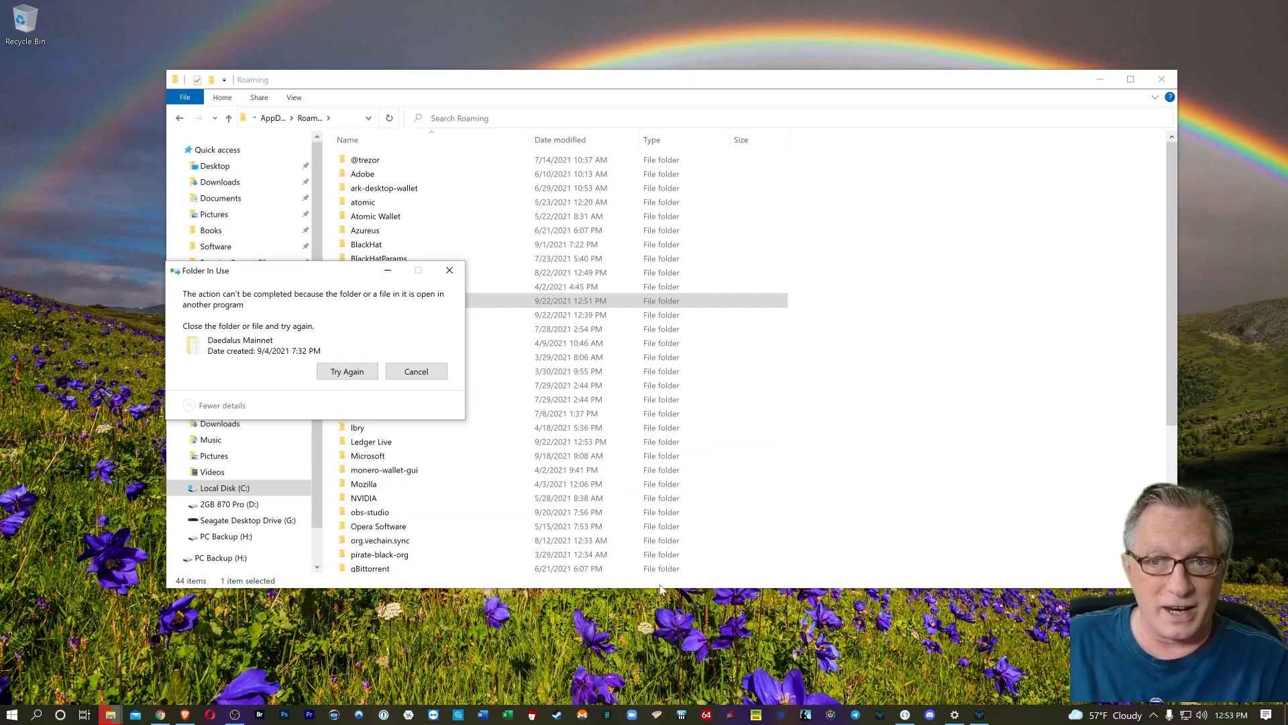
click(977, 714)
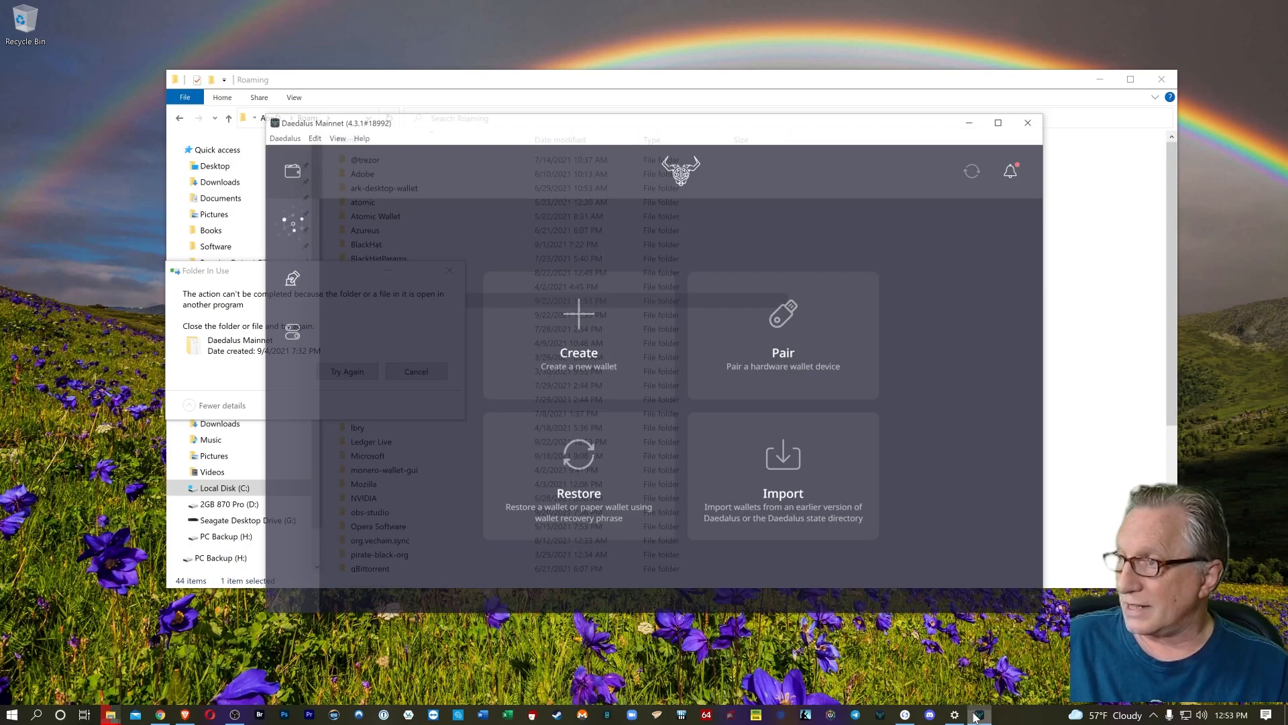
click(1024, 87)
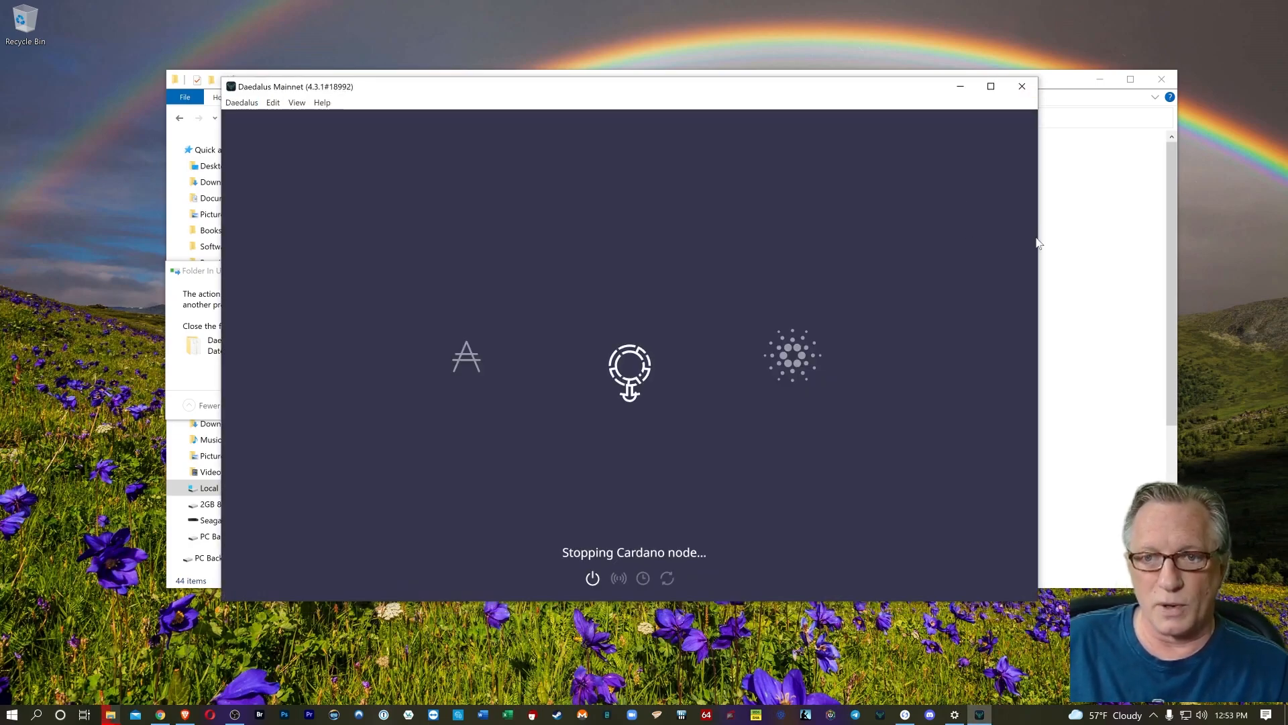
click(1021, 86)
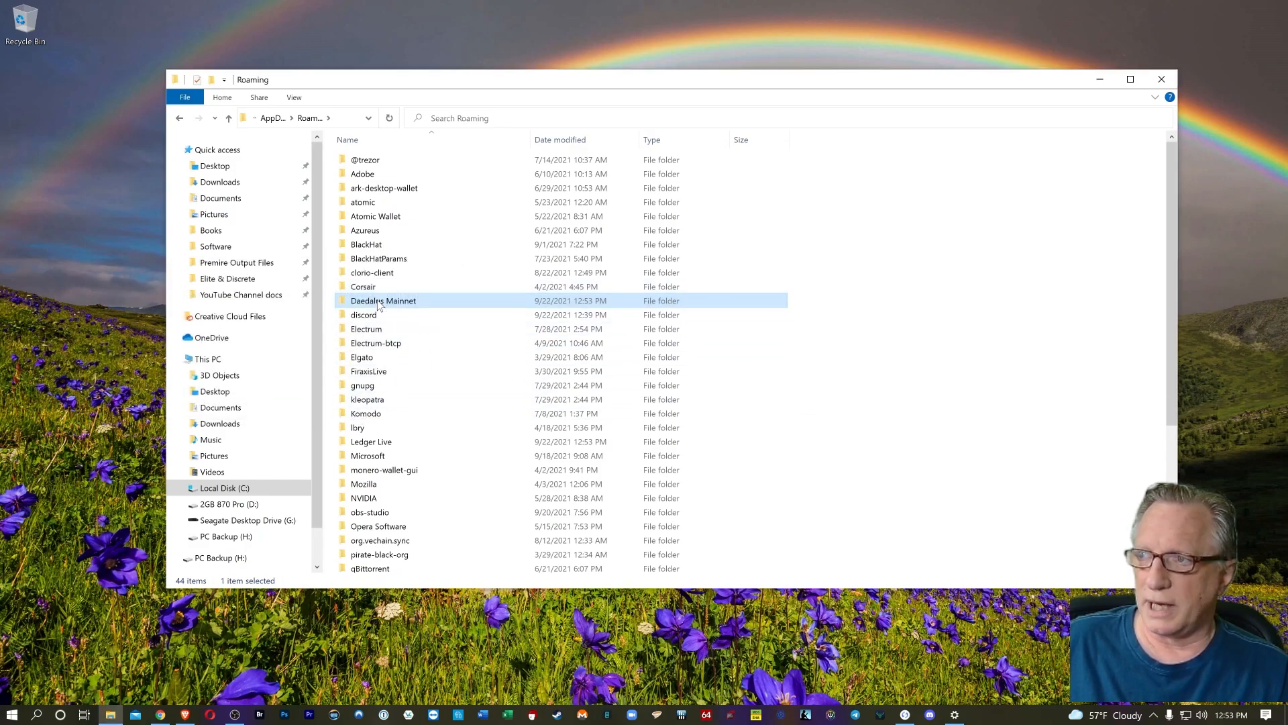
mouse_move(487, 436)
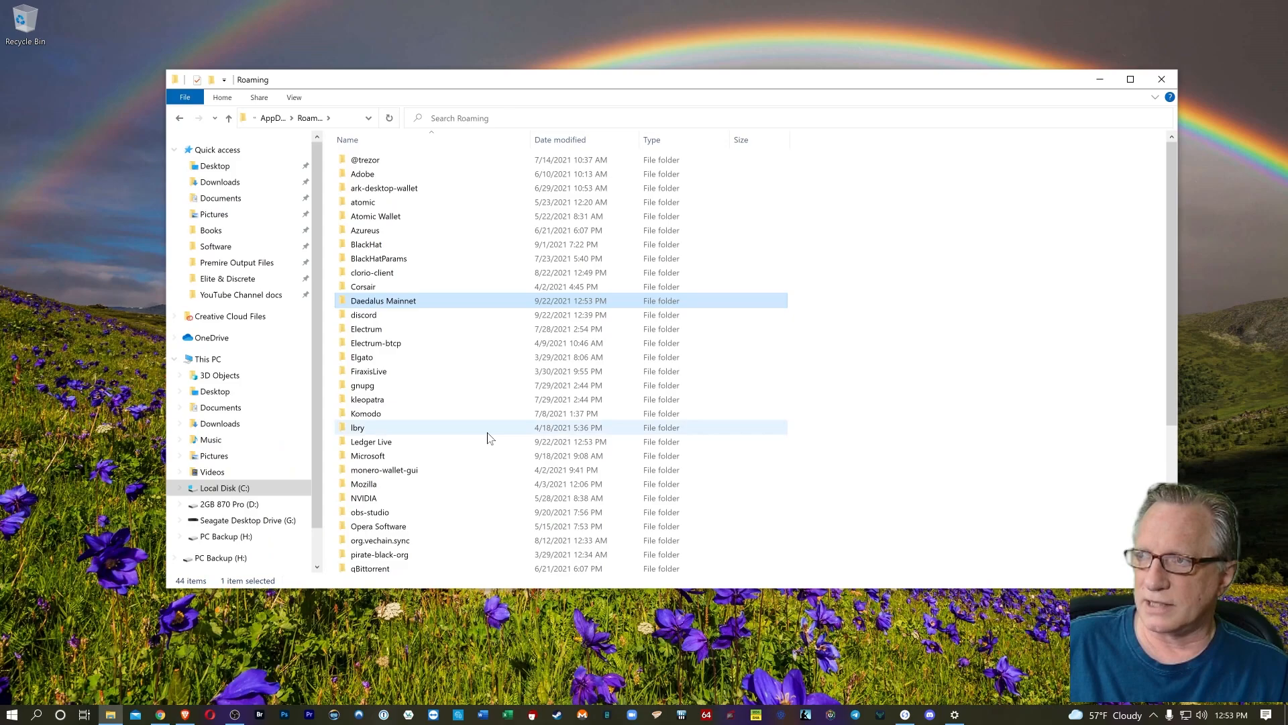
Permanently delete the Daedalus Mainnet folder and dismiss the missing lockfile error
key(Delete)
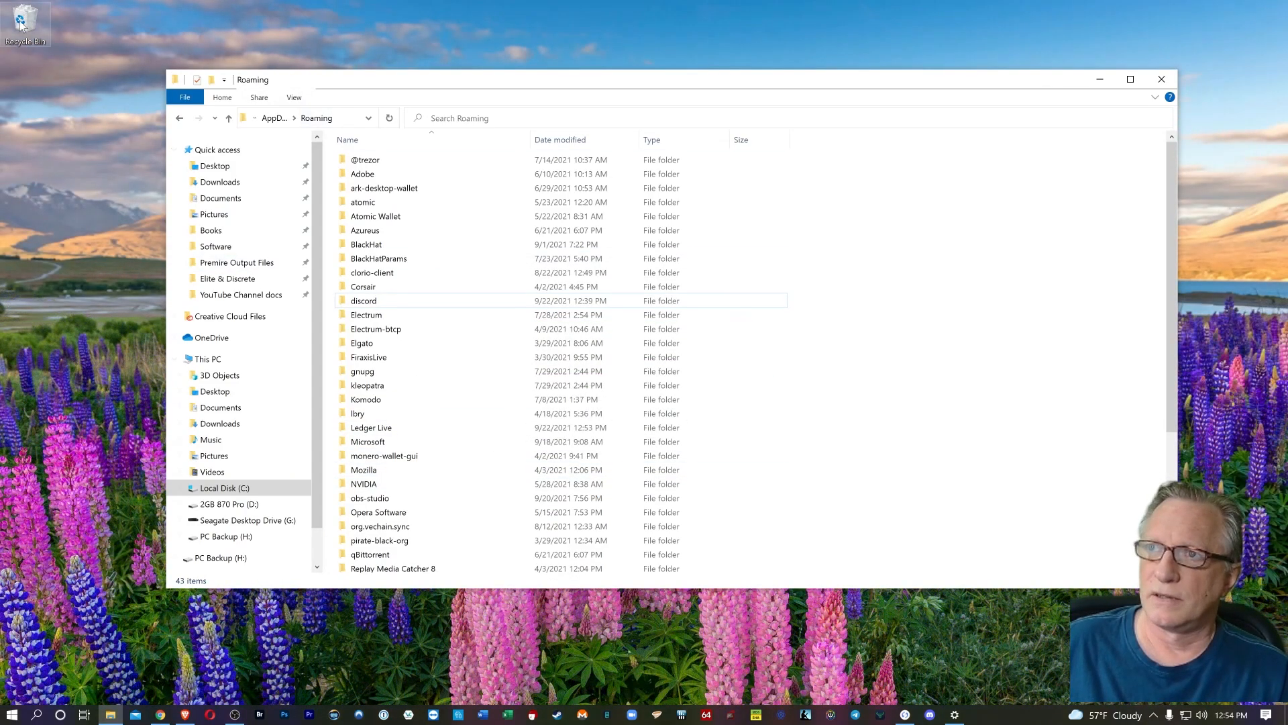
key(Delete)
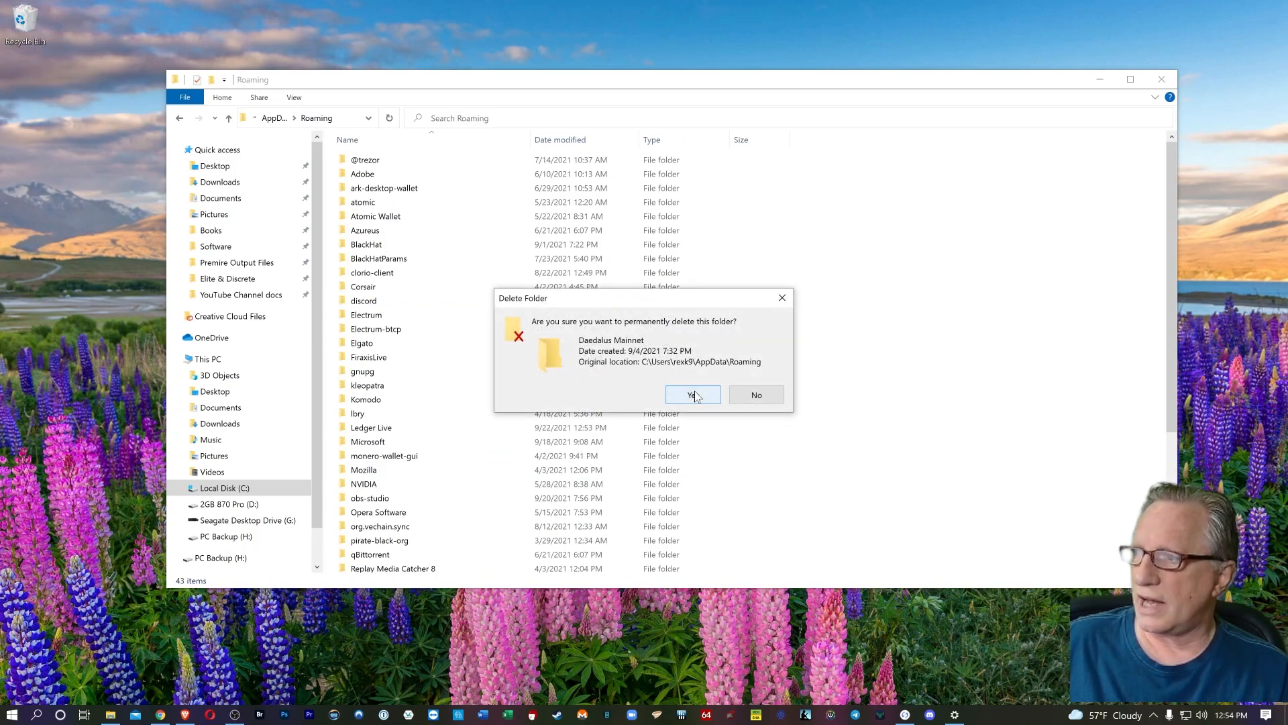
click(690, 394)
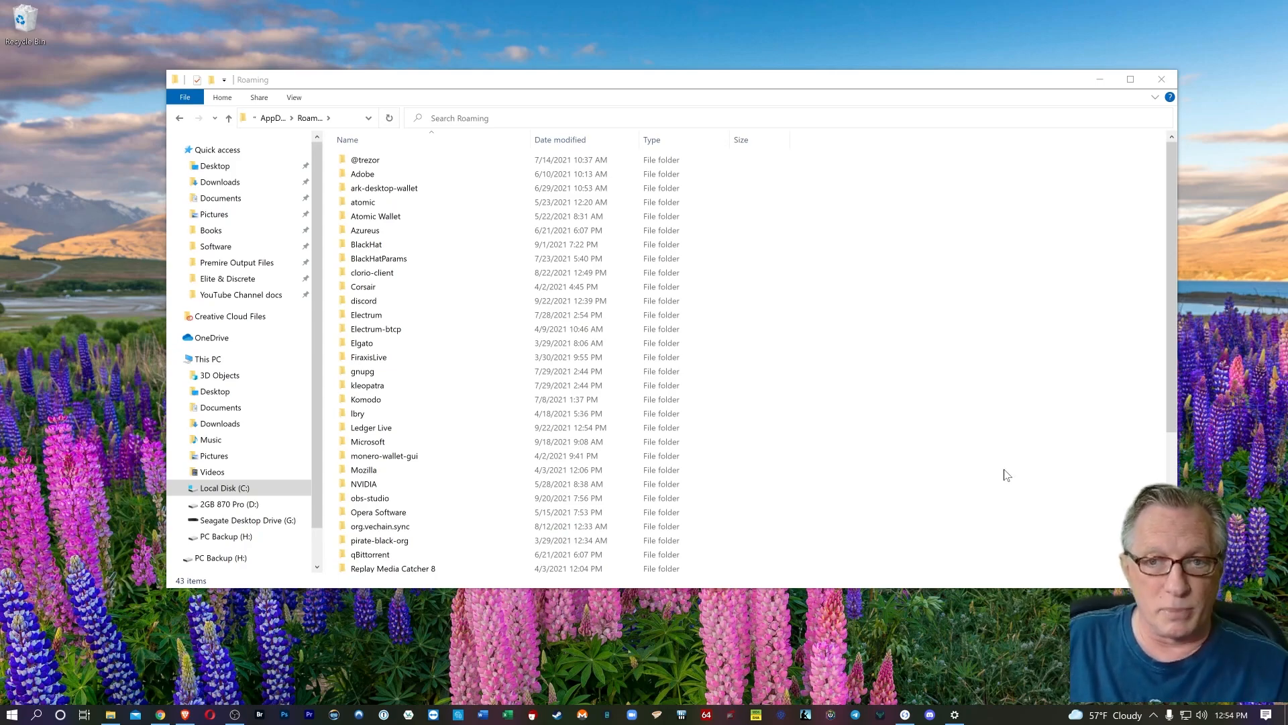
mouse_move(1099, 79)
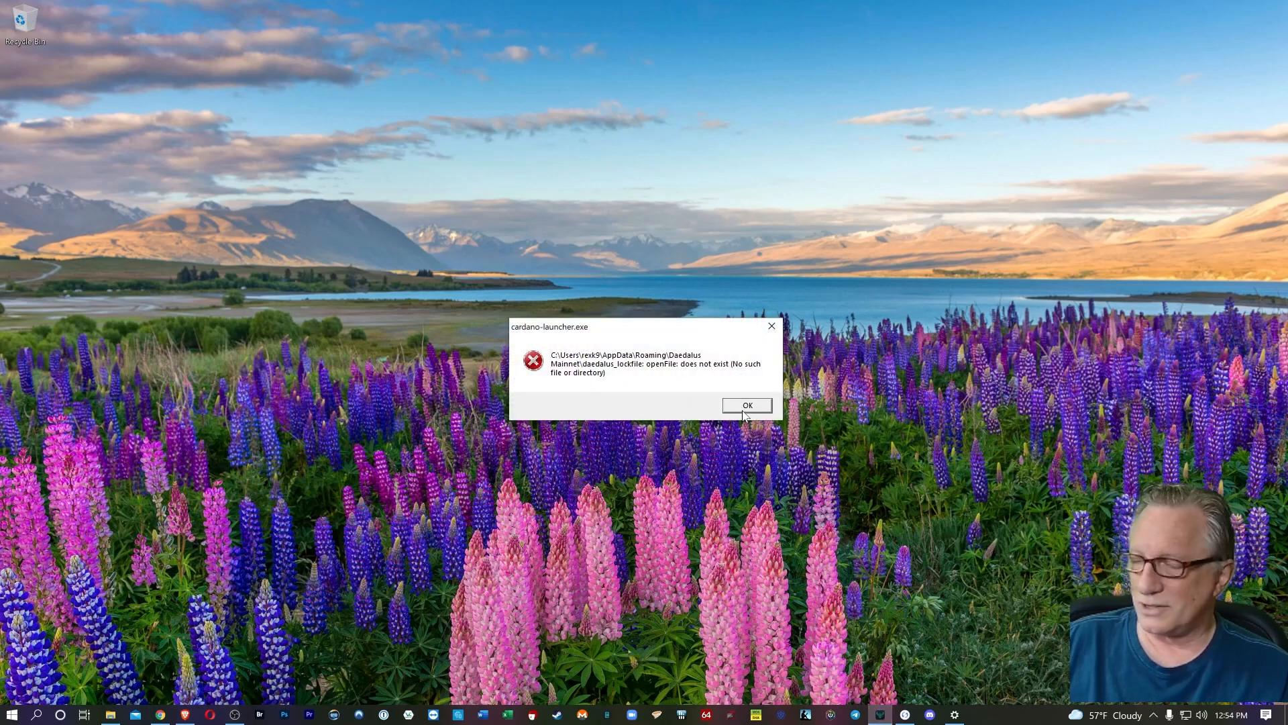
click(746, 404)
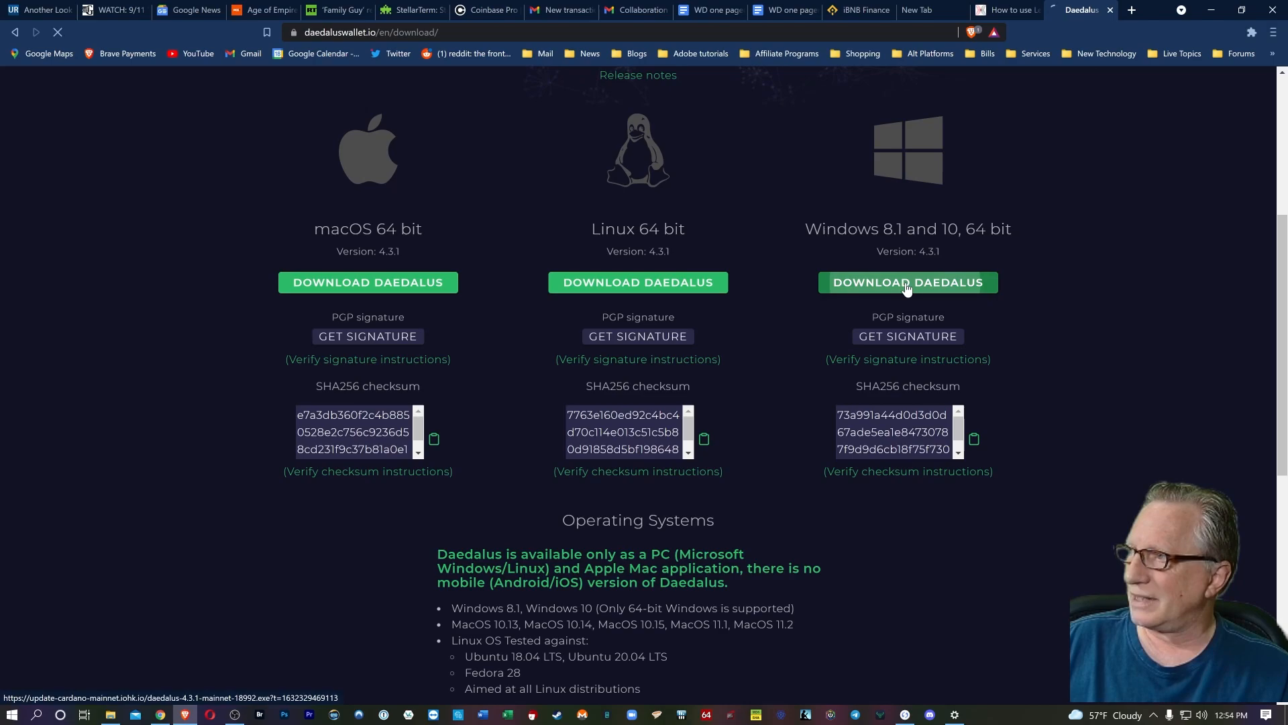
Download the Daedalus 4.3.1 Windows installer to Downloads and run it
click(907, 281)
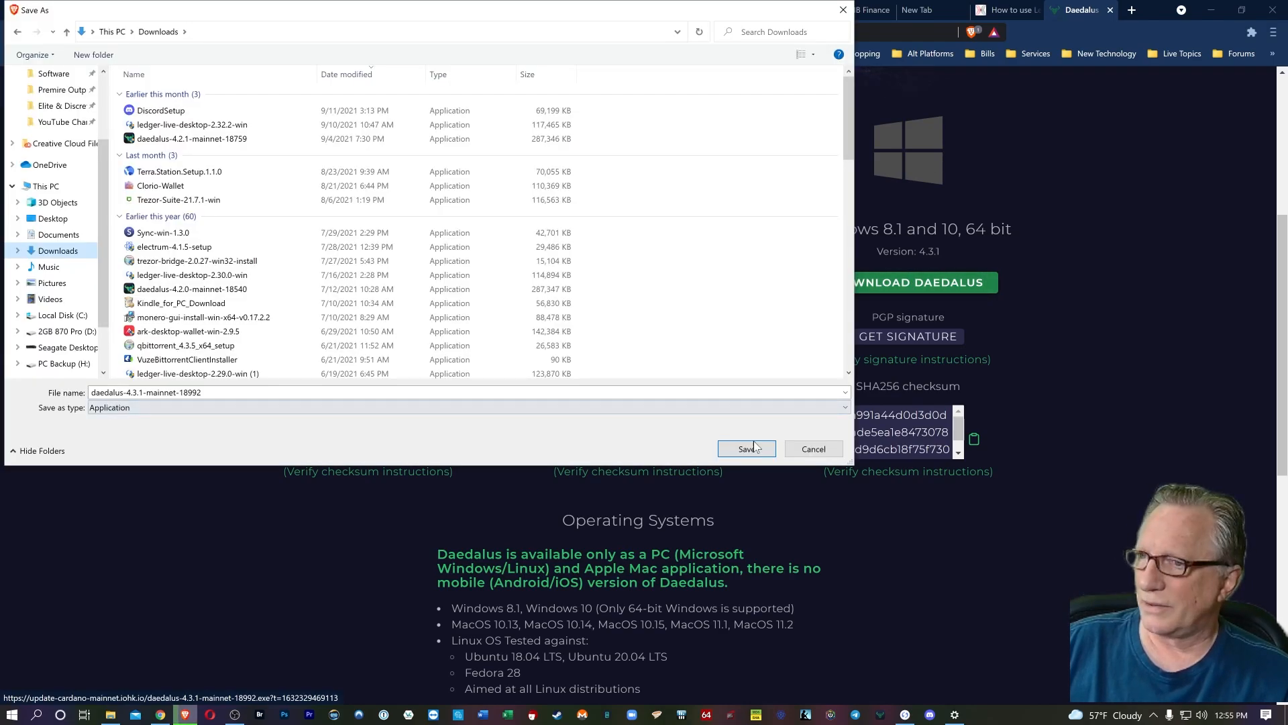
click(746, 448)
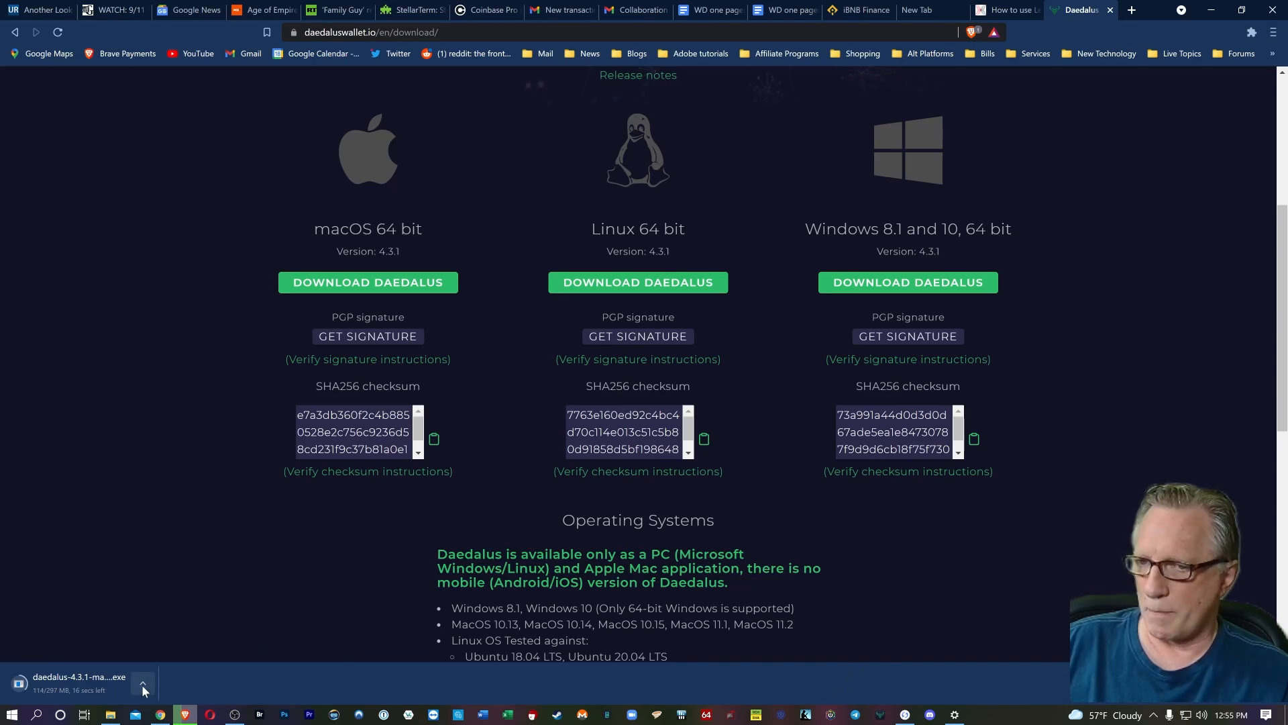
click(142, 683)
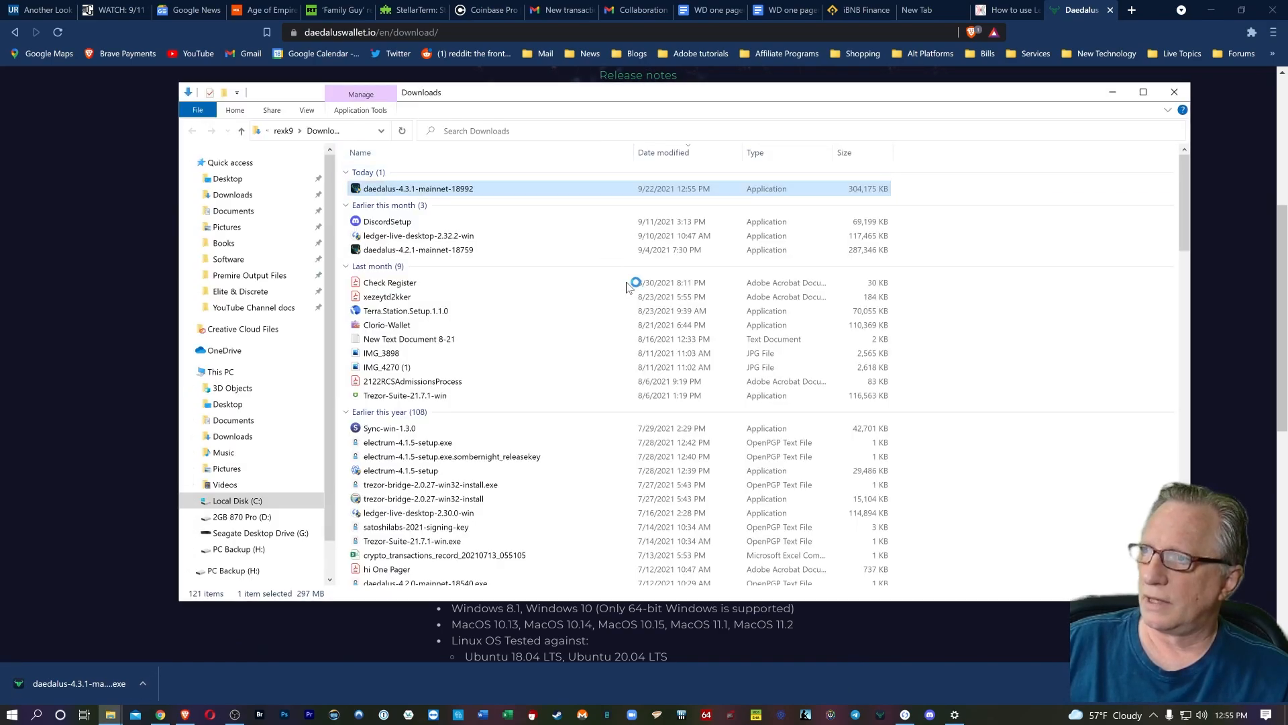
double_click(417, 188)
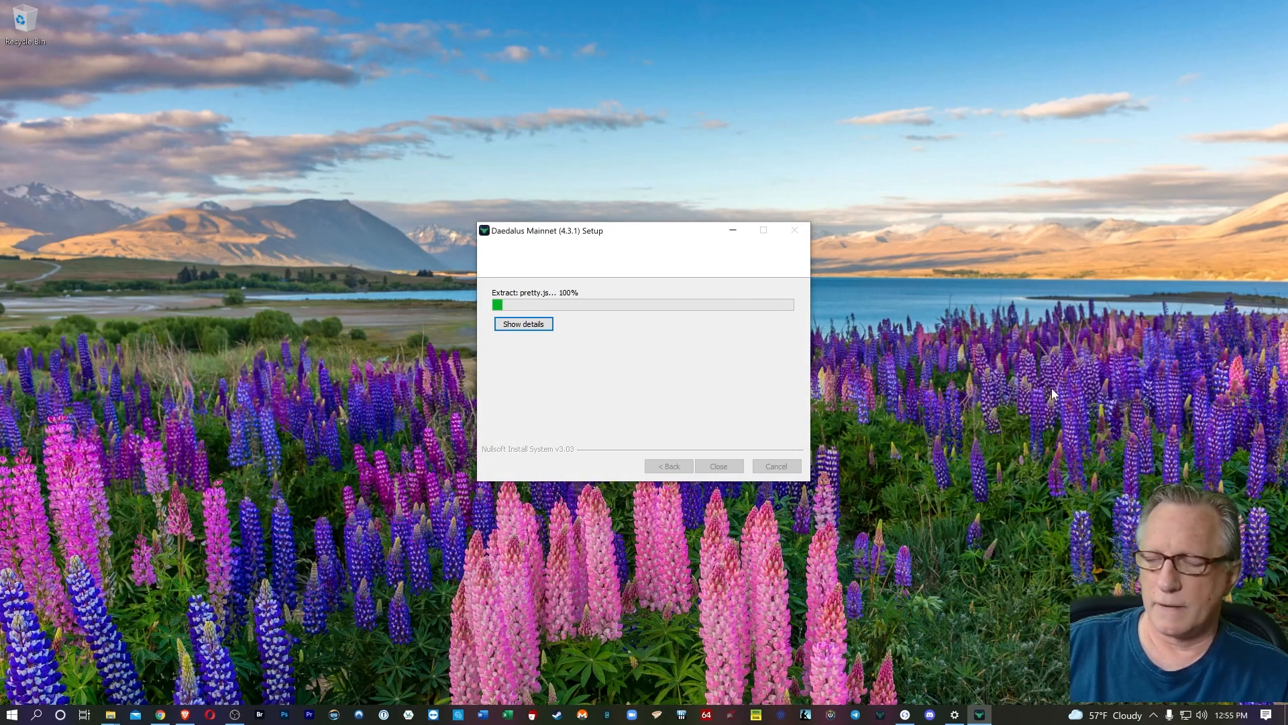
Close the finished Daedalus Mainnet Setup and launch Daedalus from the desktop shortcut
click(718, 466)
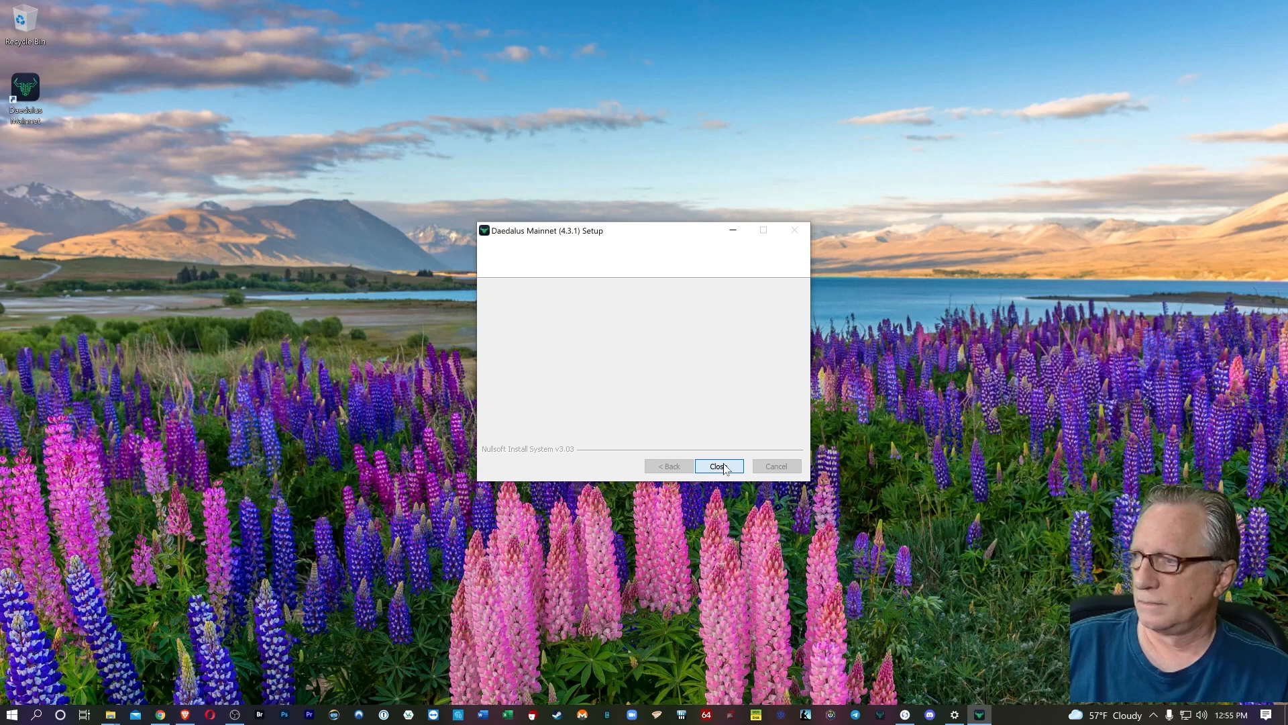
click(718, 465)
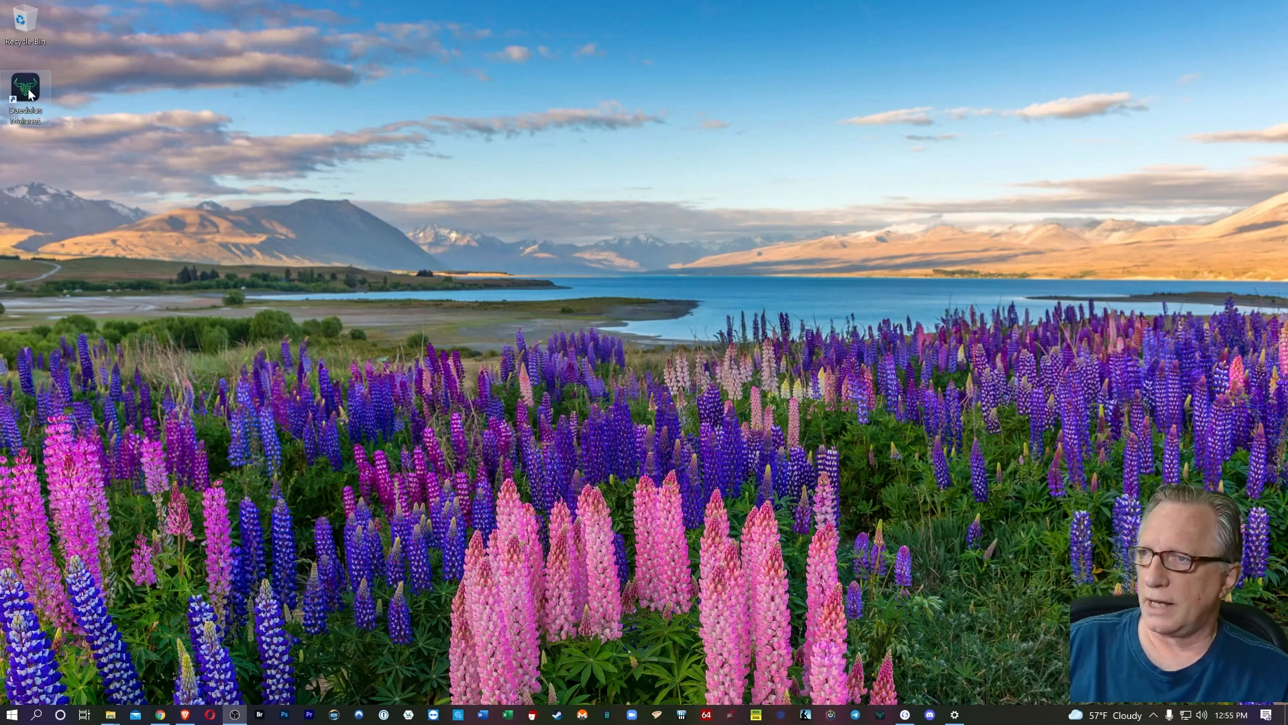
double_click(24, 90)
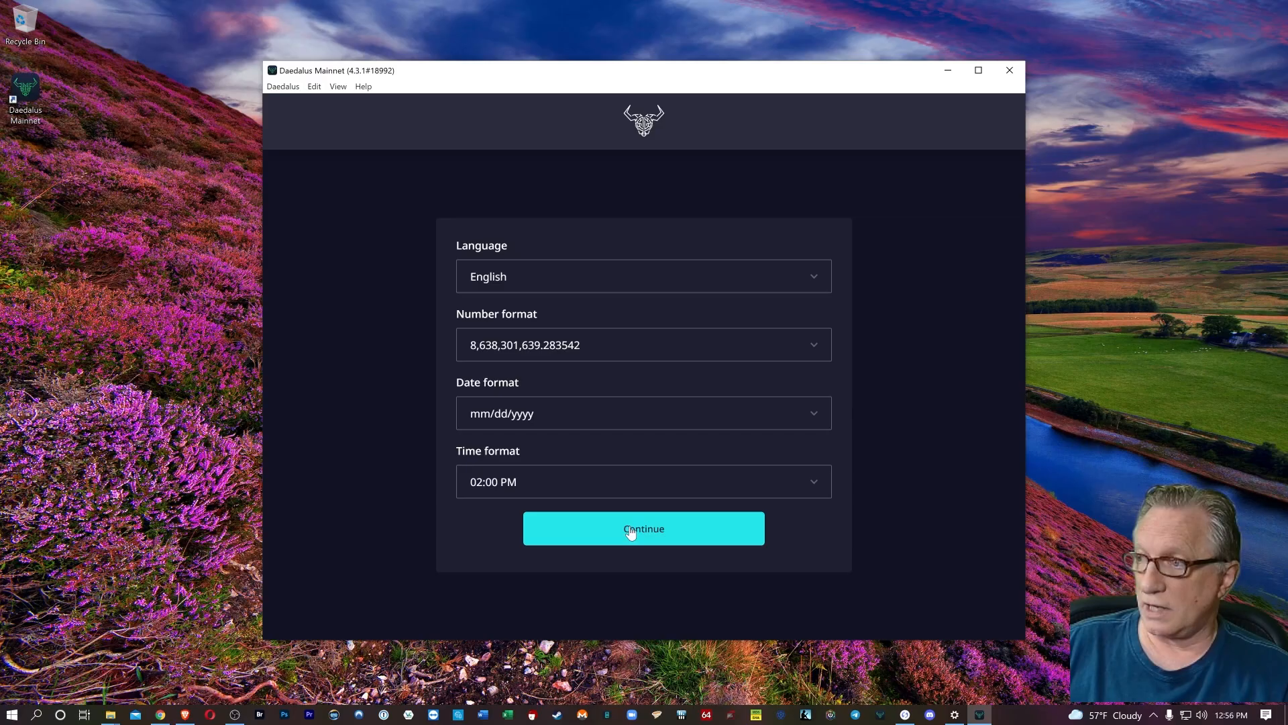
Continue past language settings, accept the Terms of Service and pair the Ledger Nano X
click(643, 529)
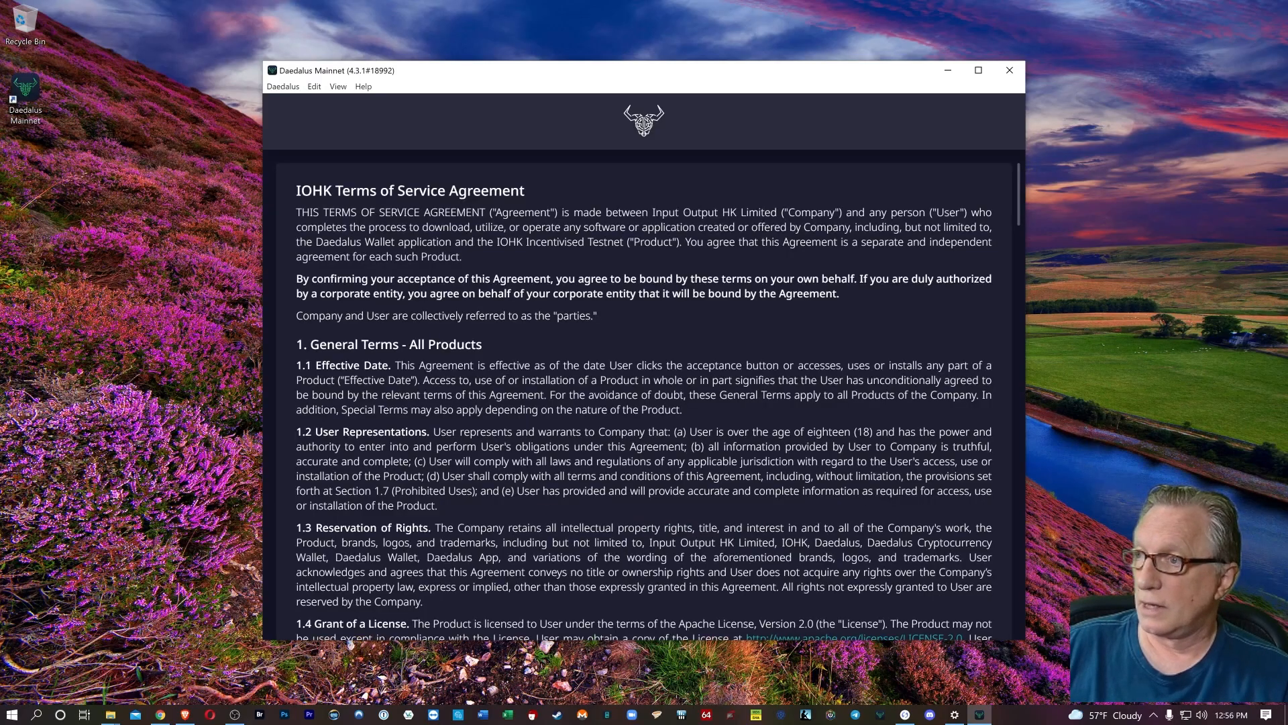
scroll(down, 3)
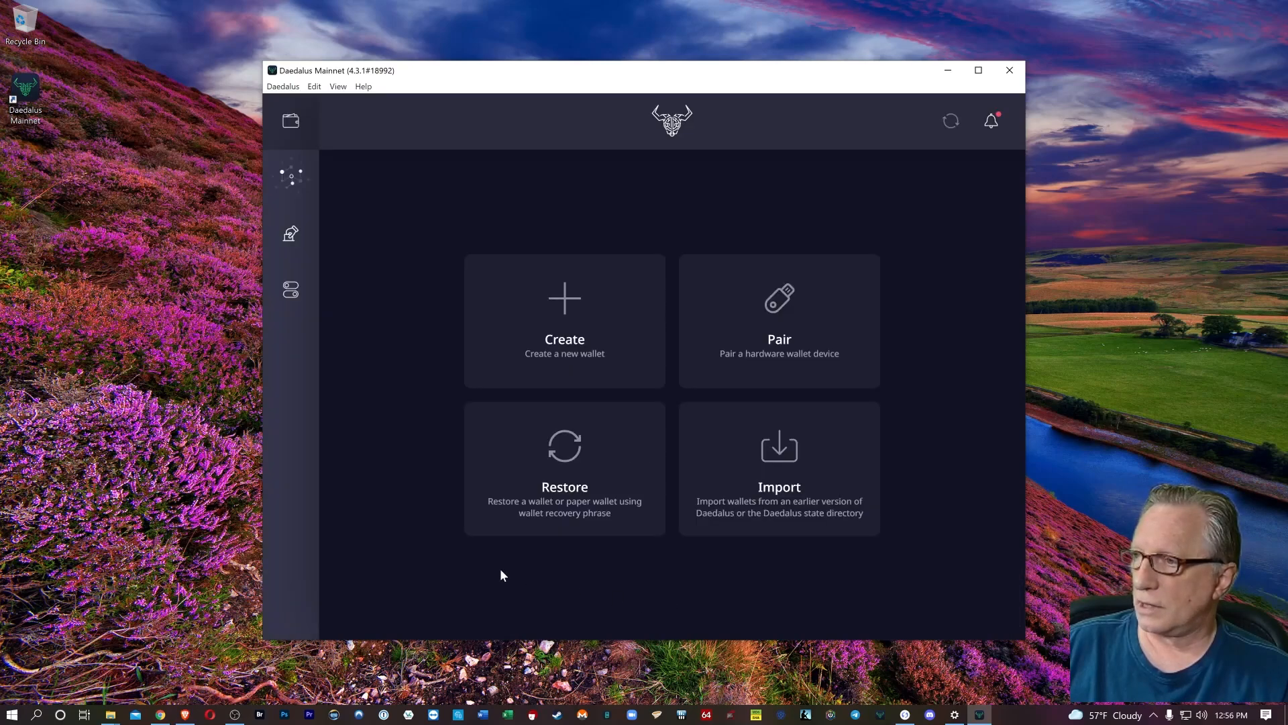
mouse_move(825, 258)
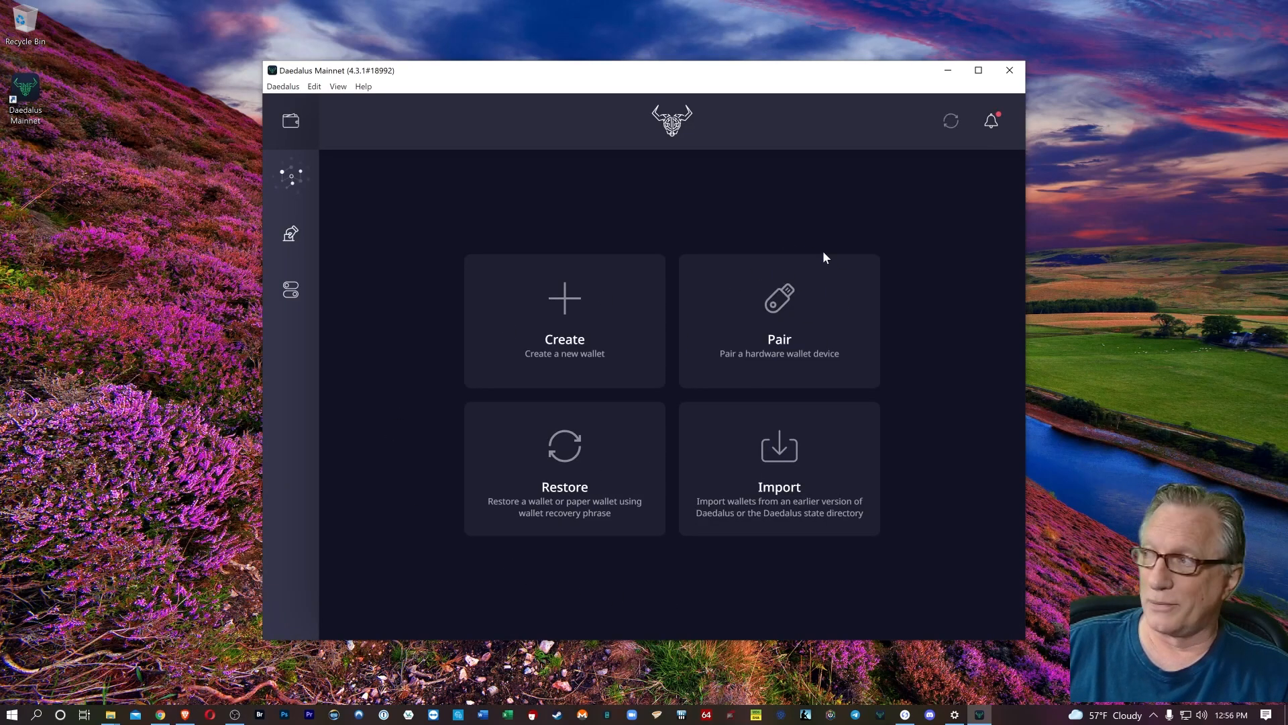
click(777, 320)
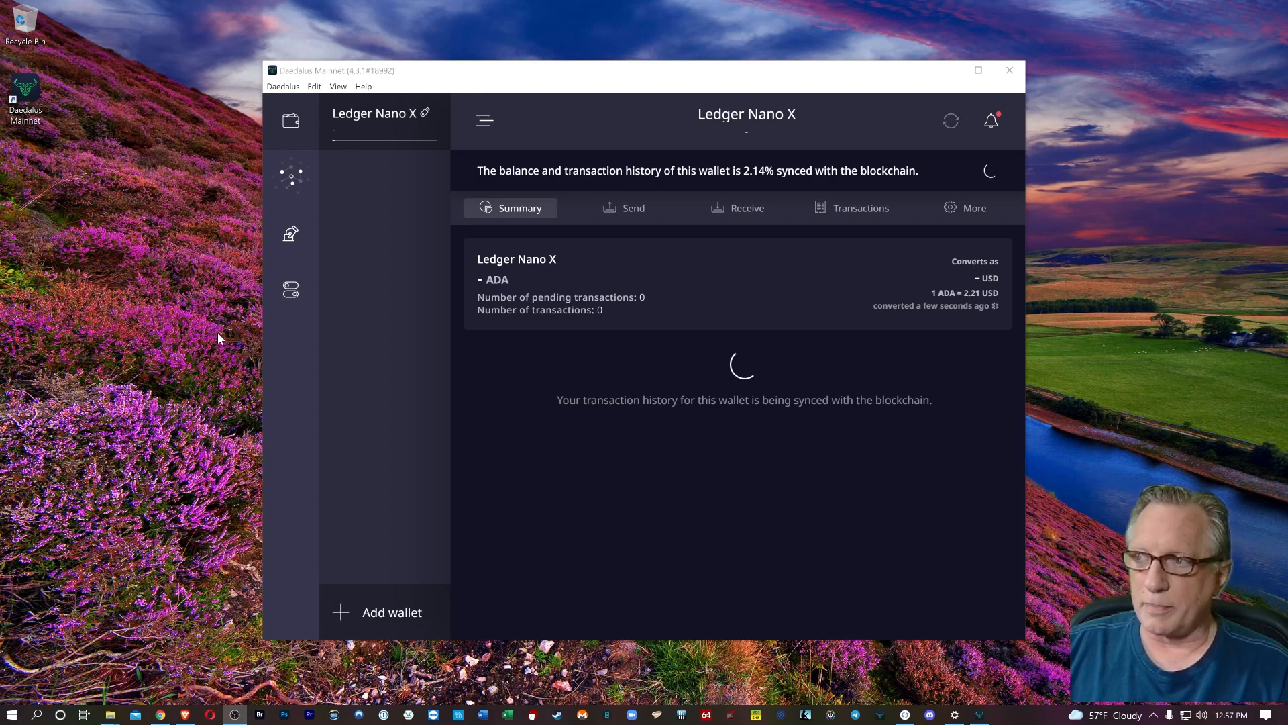
mouse_move(89, 389)
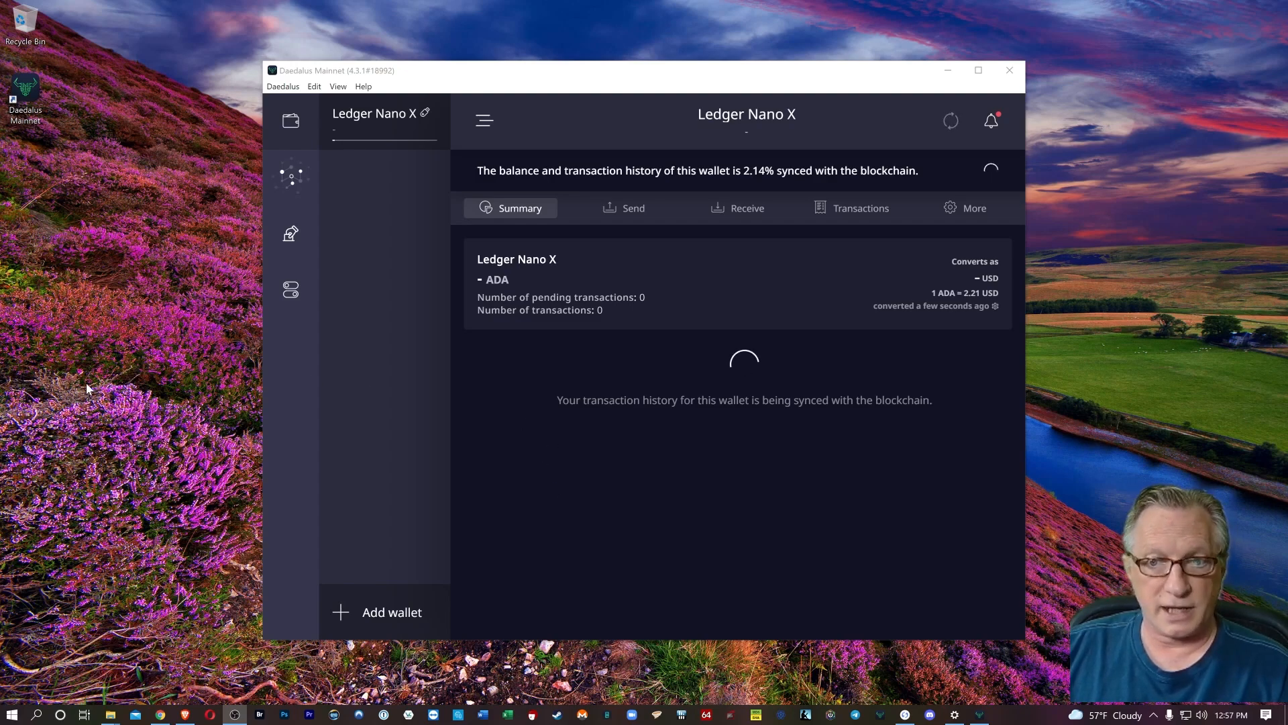